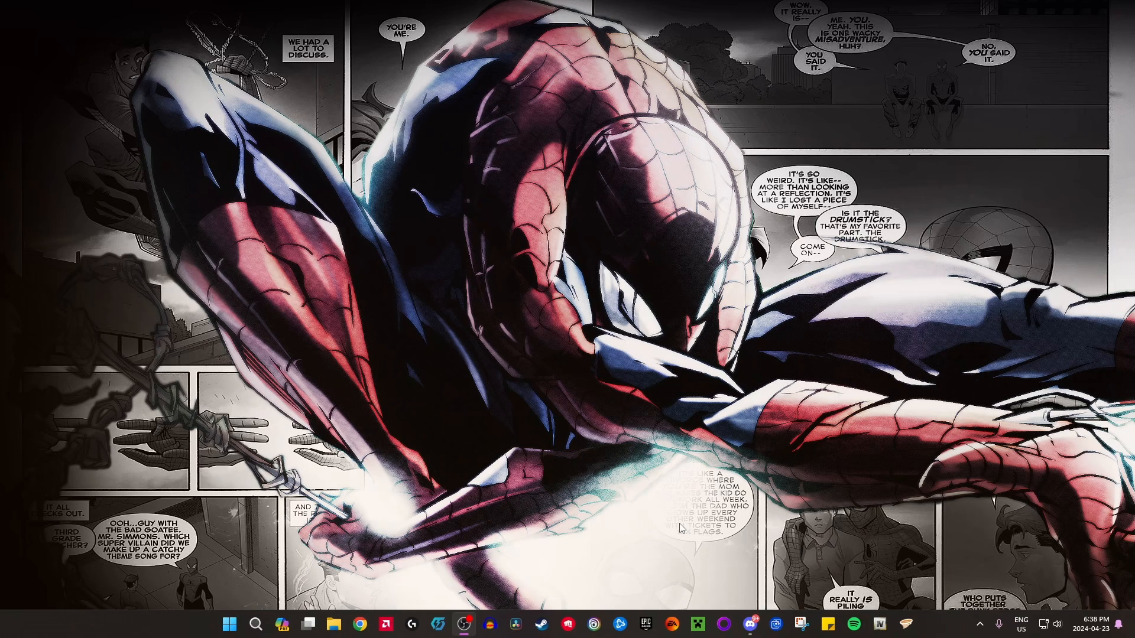
{"action": "mouse_move", "coordinate": [616, 397]}
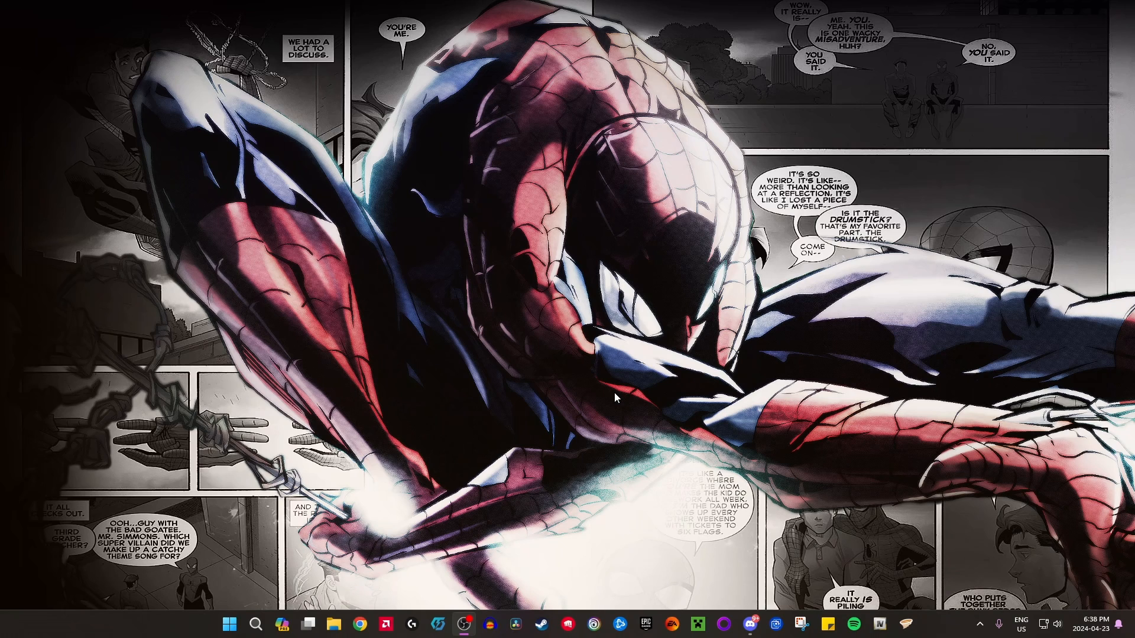
Show the tutorial server with its empty general channel and General voice channel.
{"action": "left_click", "coordinate": [750, 625]}
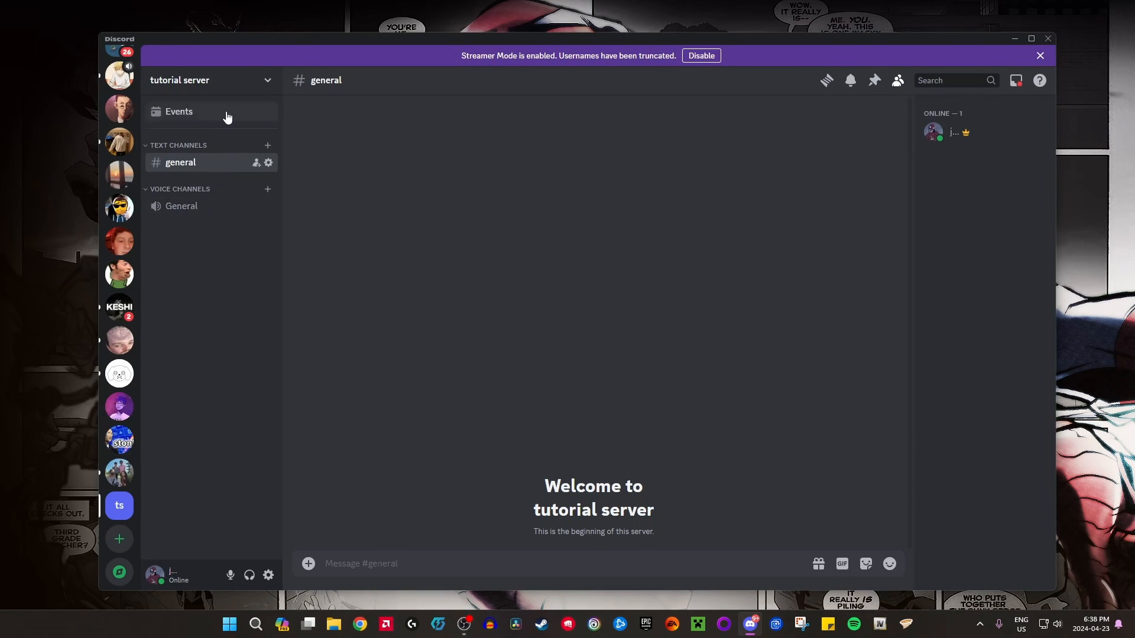
{"action": "mouse_move", "coordinate": [266, 90]}
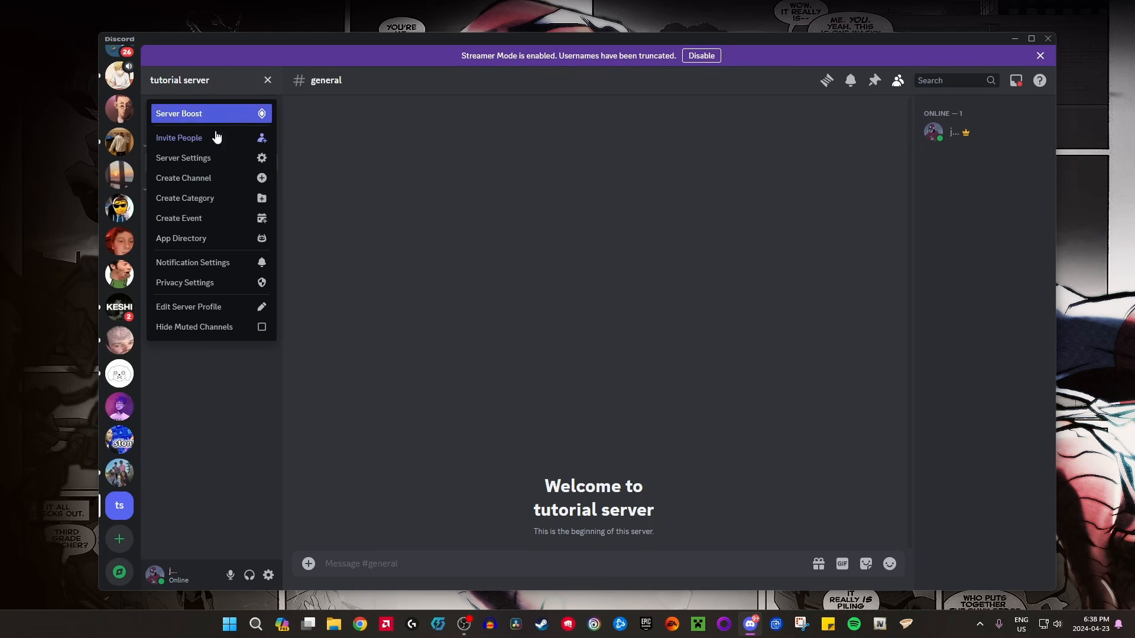
{"action": "mouse_move", "coordinate": [183, 157]}
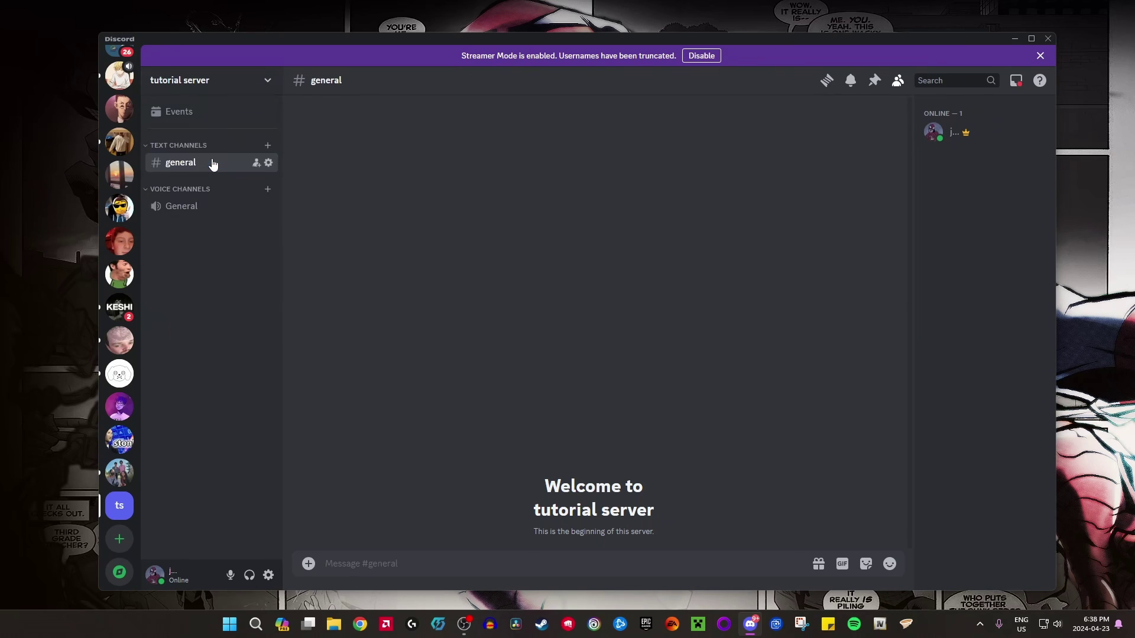
Browse the App Directory to search for the Green-bot music bot.
{"action": "left_click", "coordinate": [267, 162]}
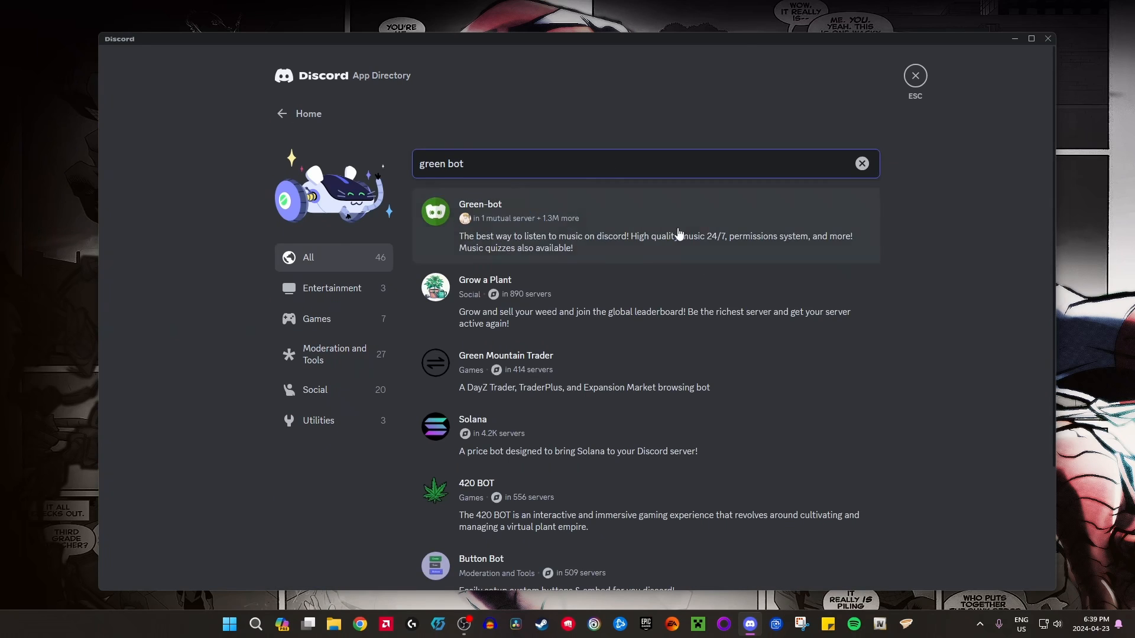
{"action": "mouse_move", "coordinate": [467, 215]}
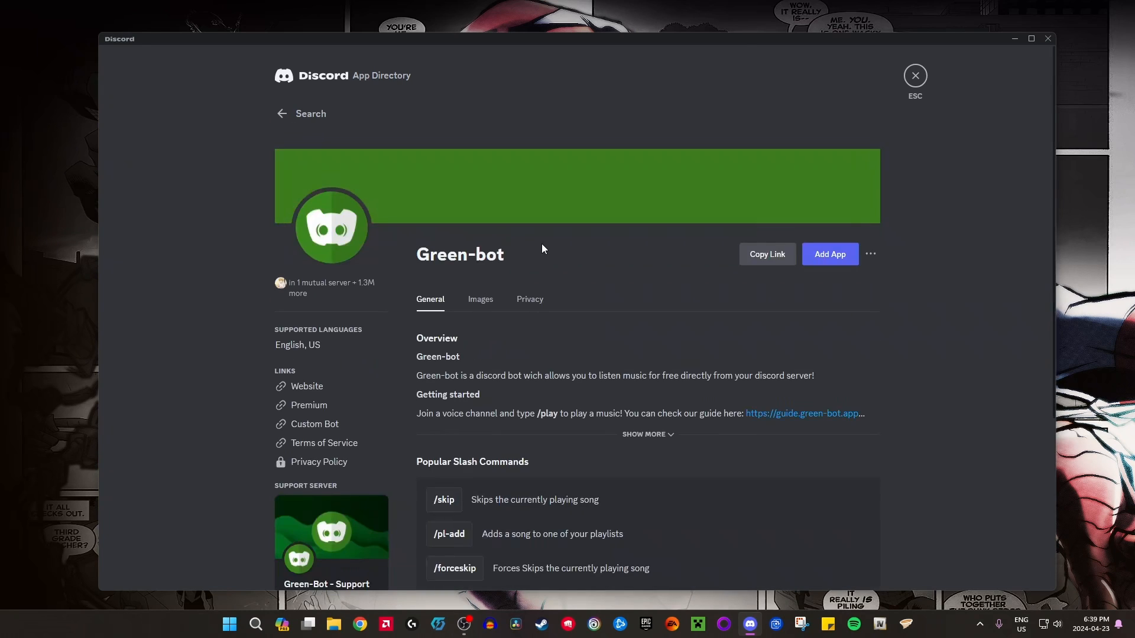
Add Green-bot to the tutorial server, continuing and authorizing its requested permissions.
{"action": "left_click", "coordinate": [830, 254]}
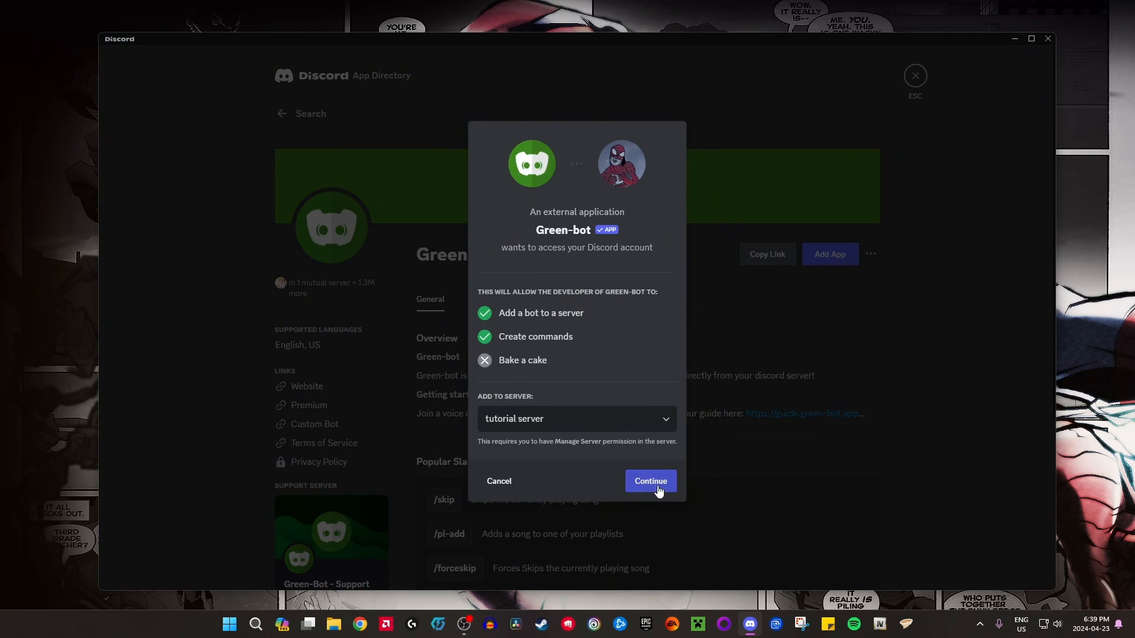
{"action": "left_click", "coordinate": [649, 481]}
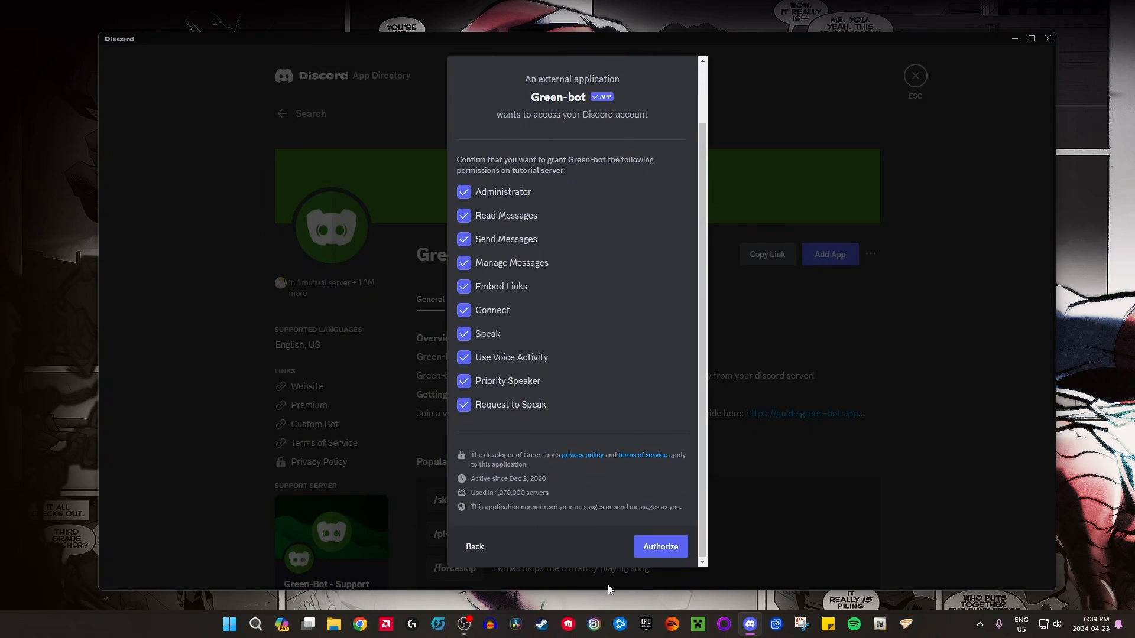
{"action": "mouse_move", "coordinate": [606, 557]}
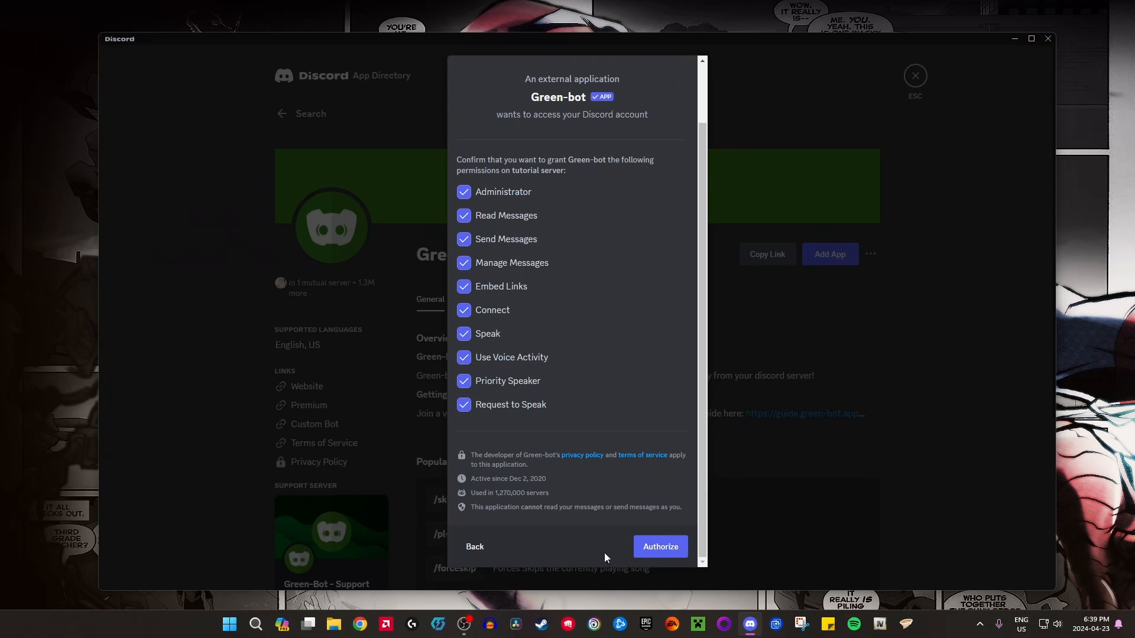
{"action": "mouse_move", "coordinate": [660, 546]}
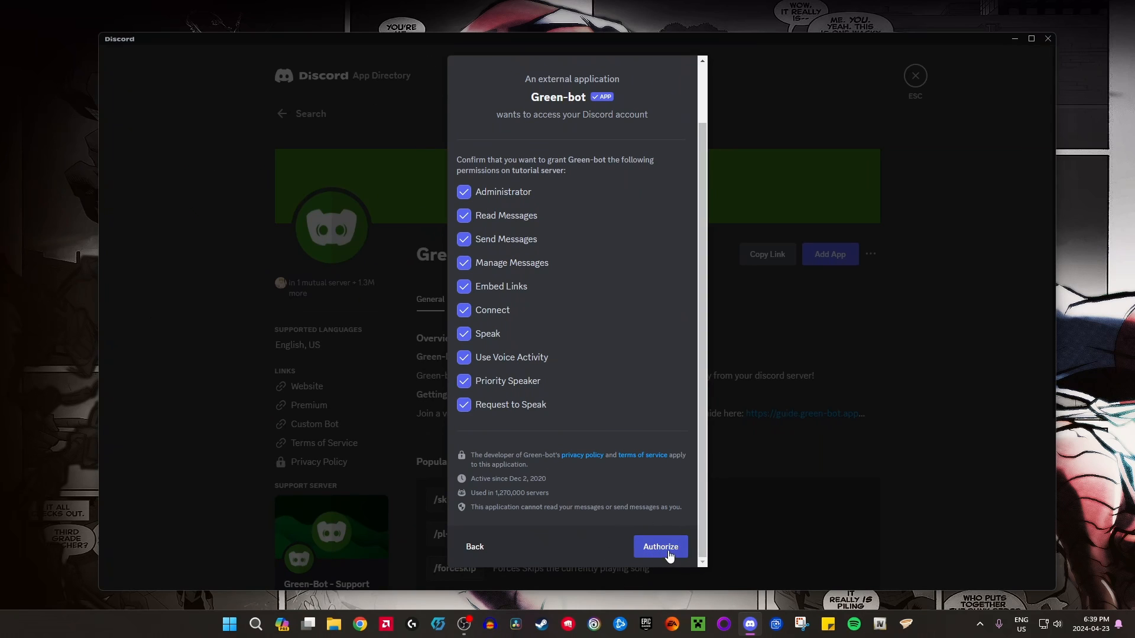
{"action": "left_click", "coordinate": [660, 546]}
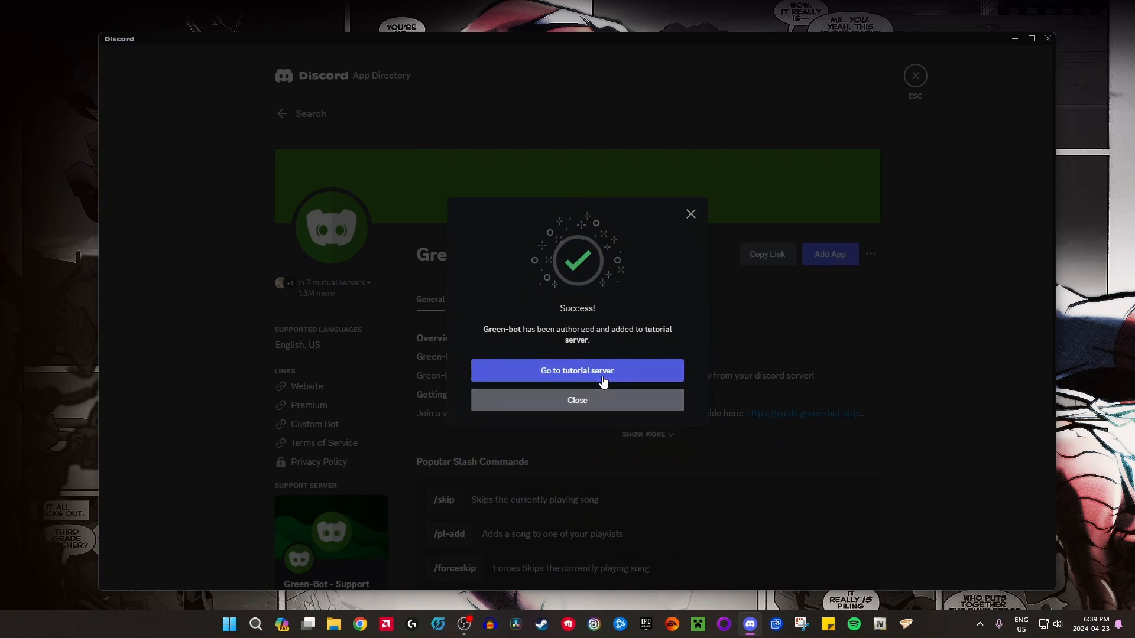
Go to the tutorial server's general channel showing Green-bot's welcome message.
{"action": "left_click", "coordinate": [577, 370]}
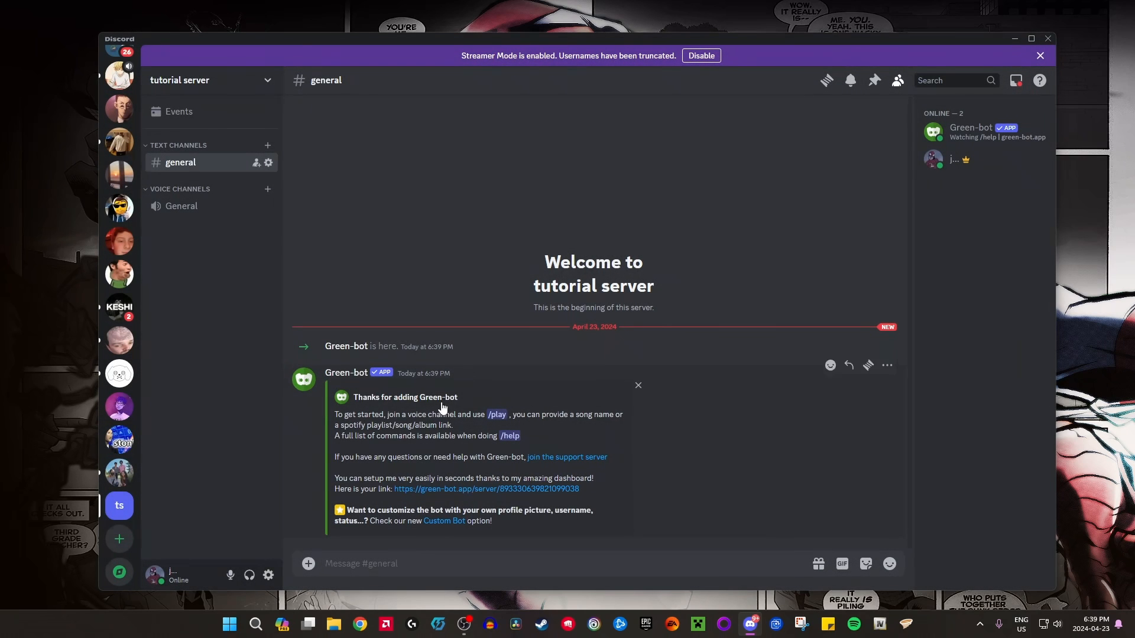
{"action": "mouse_move", "coordinate": [440, 542]}
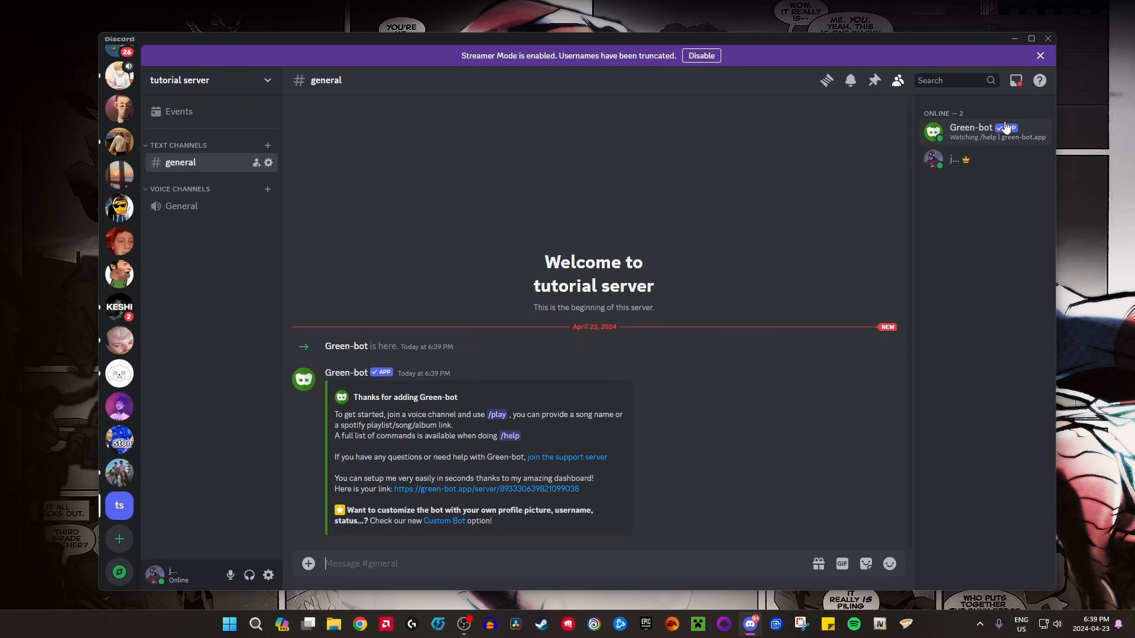
{"action": "mouse_move", "coordinate": [417, 563]}
{"action": "type", "text": "/help"}
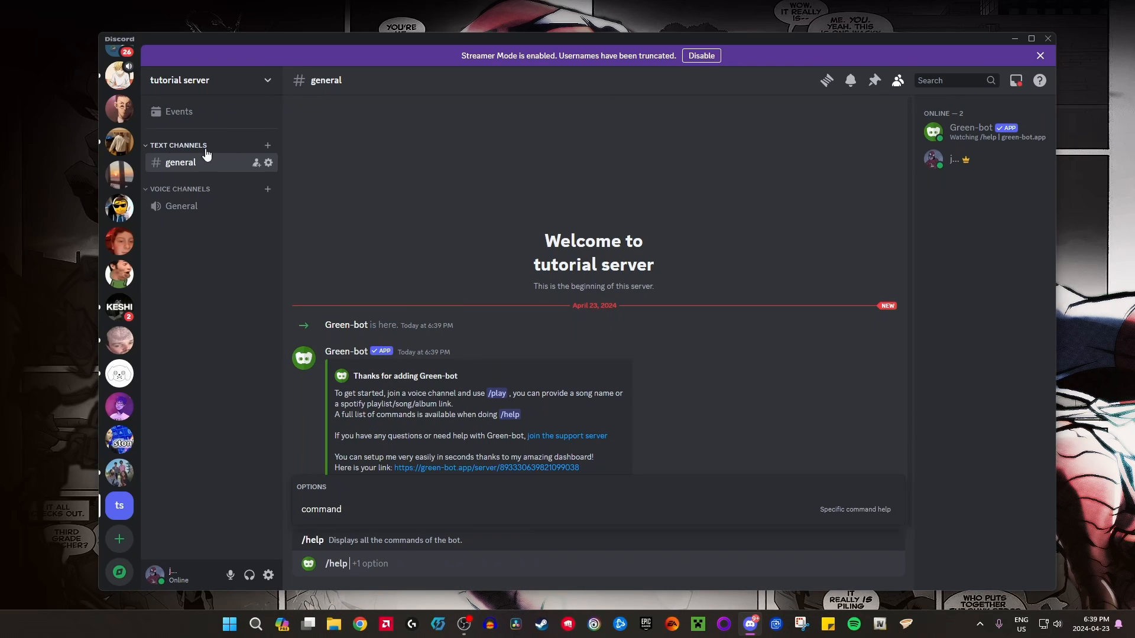
Create a new text channel named botspam on the tutorial server.
{"action": "left_click", "coordinate": [268, 145]}
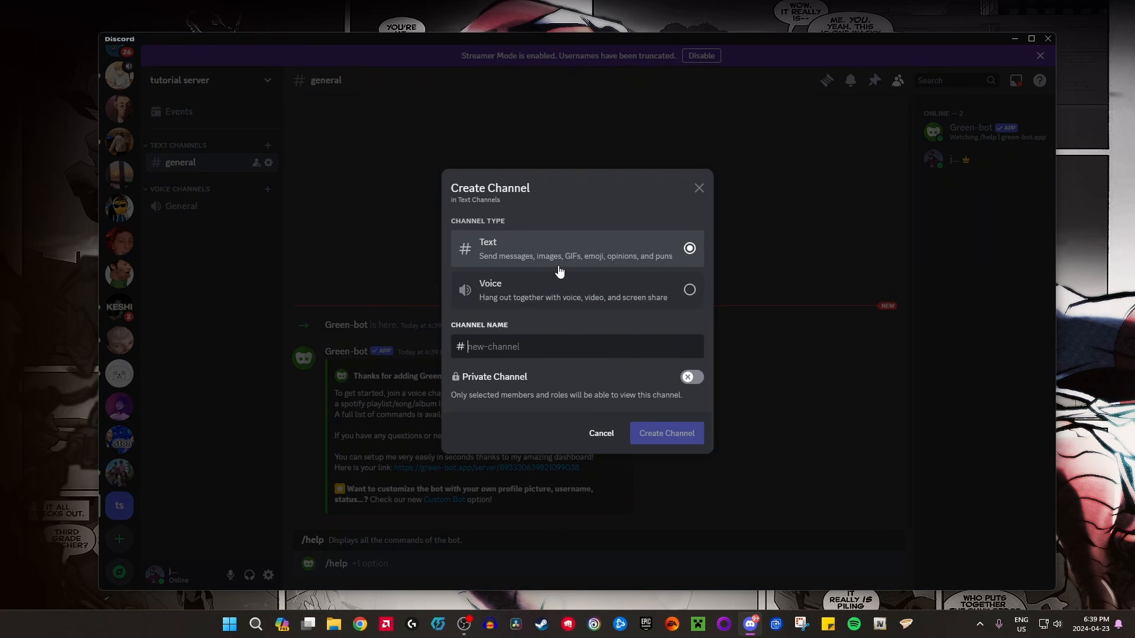
{"action": "type", "text": "botsp"}
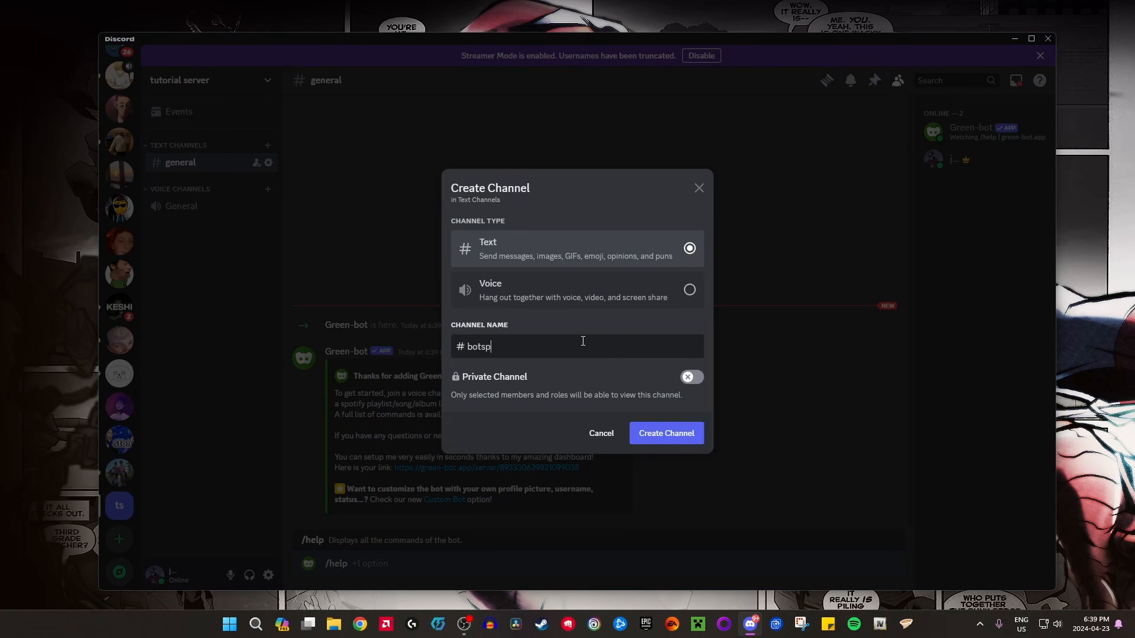
{"action": "left_click", "coordinate": [663, 433]}
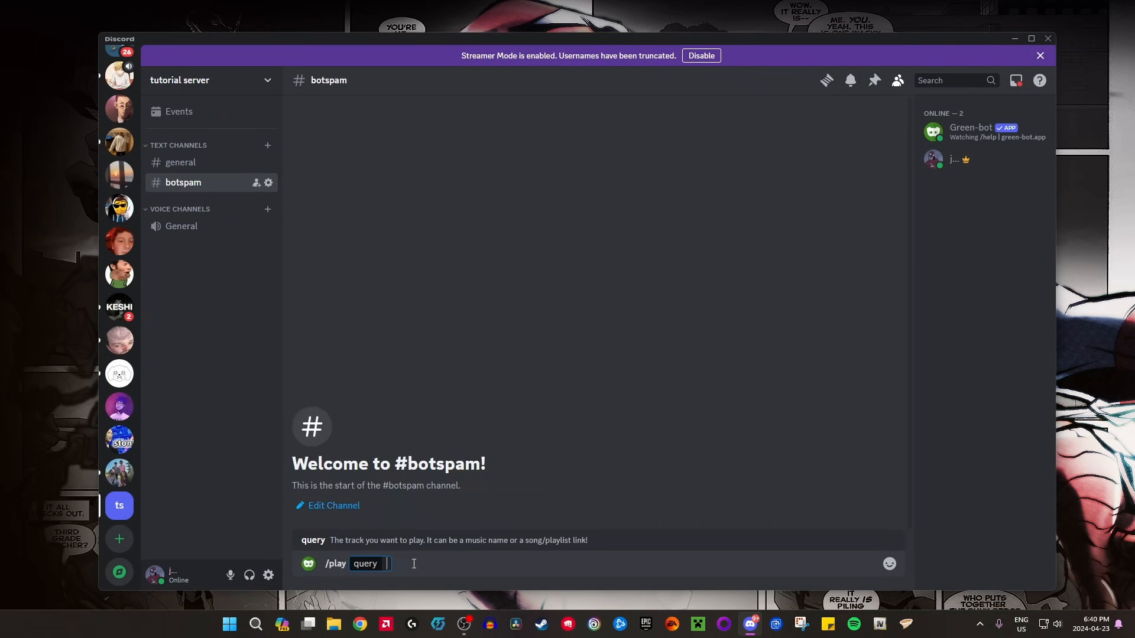
Send /help in botspam and have Green-bot list all its commands.
{"action": "right_click", "coordinate": [183, 182]}
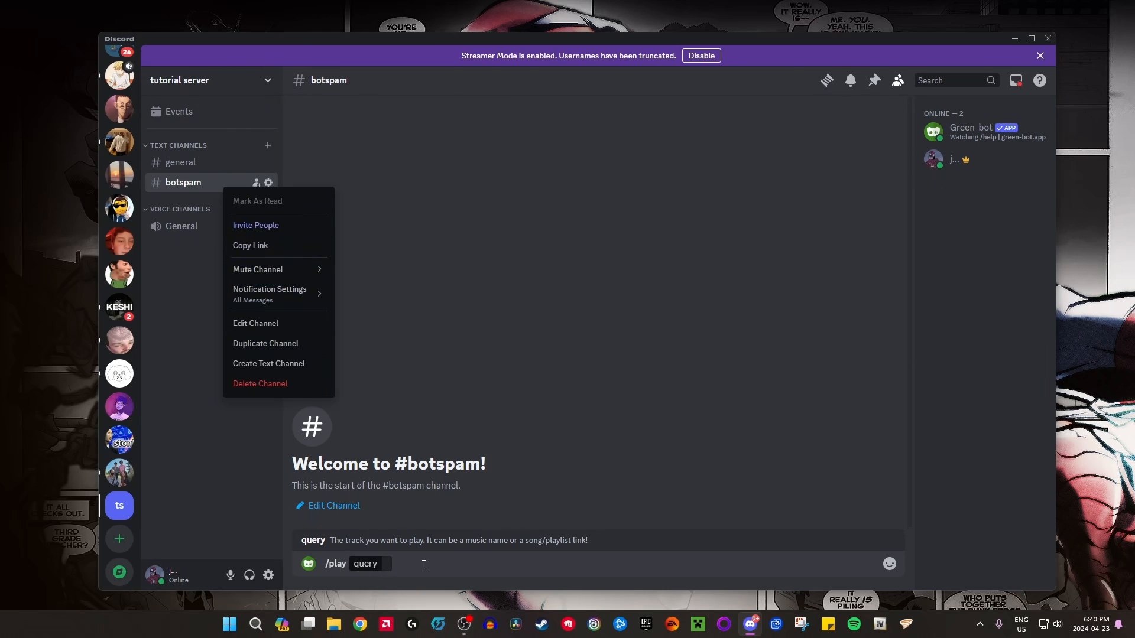
{"action": "left_click", "coordinate": [433, 583]}
{"action": "type", "text": "/help"}
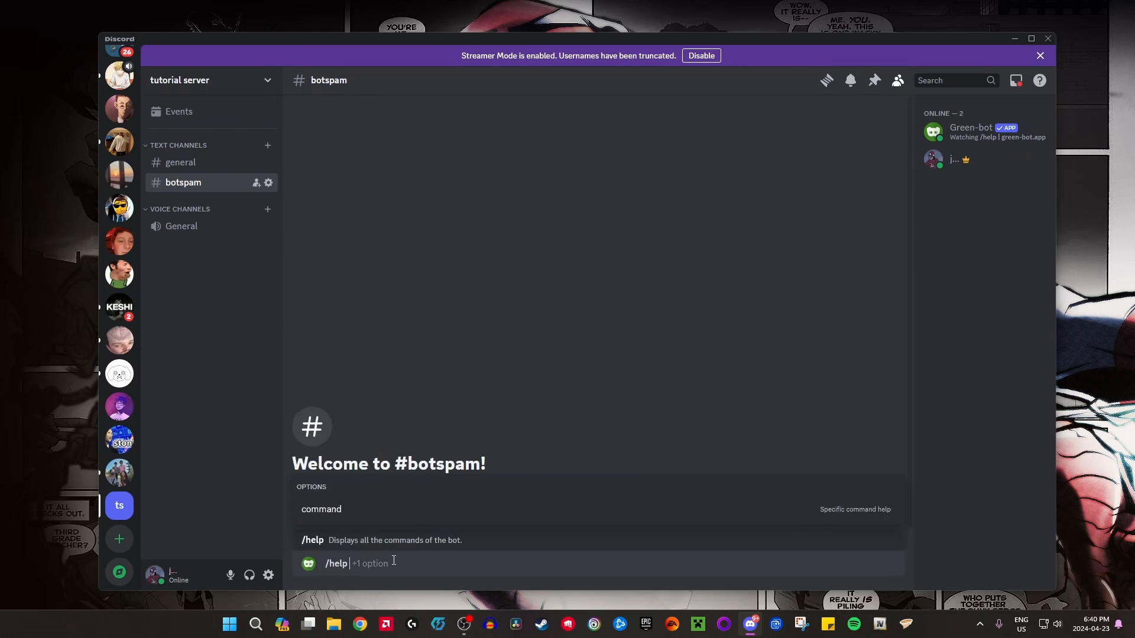
{"action": "key", "text": "Return"}
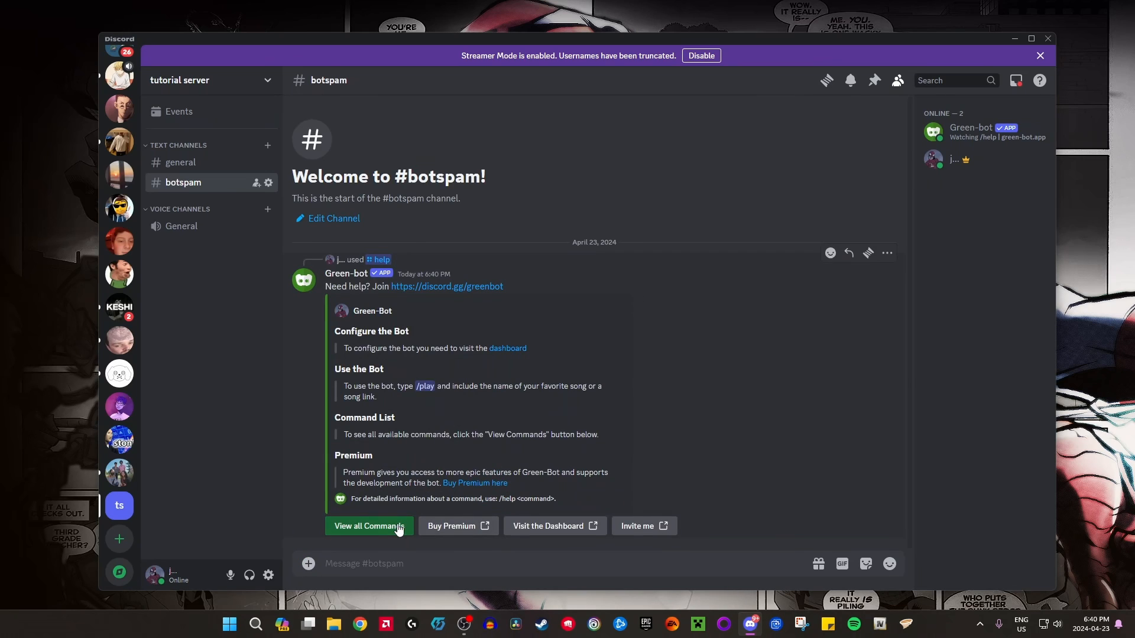
{"action": "left_click", "coordinate": [369, 527]}
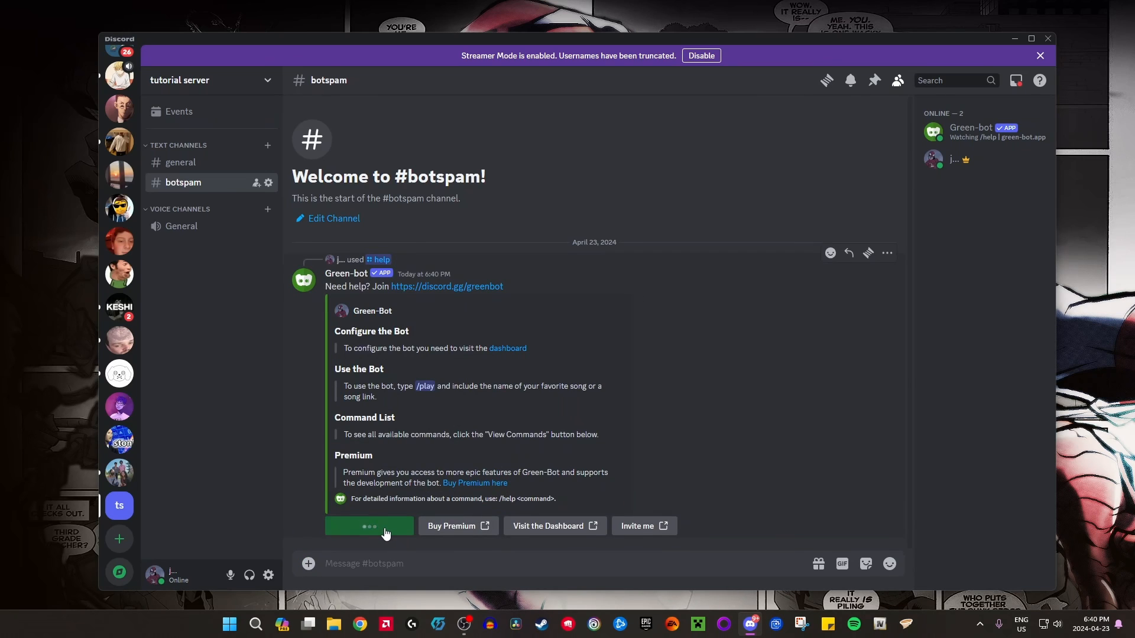
{"action": "left_click", "coordinate": [369, 527]}
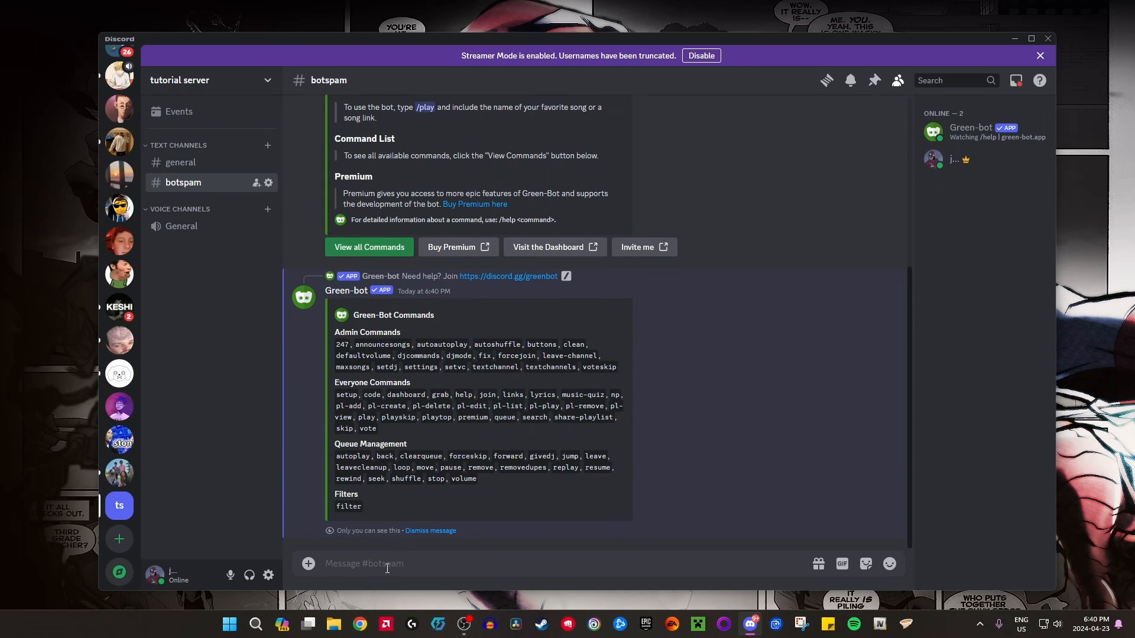
Enter the /play command for 'beside you' by keshi in botspam.
{"action": "type", "text": "/play query"}
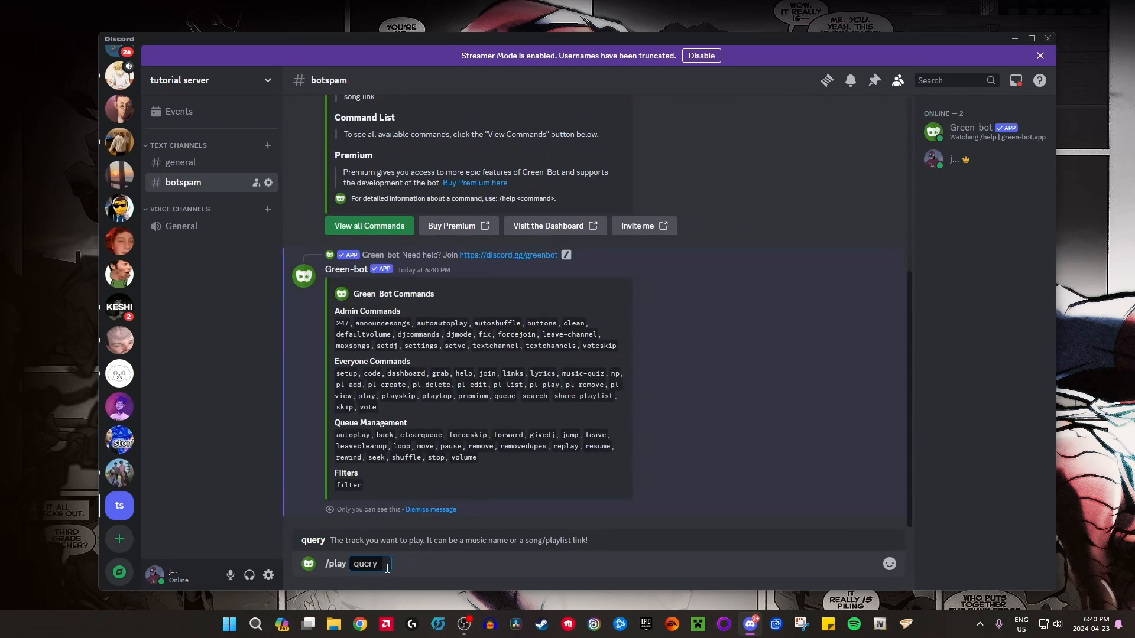
{"action": "type", "text": "keshi beisd"}
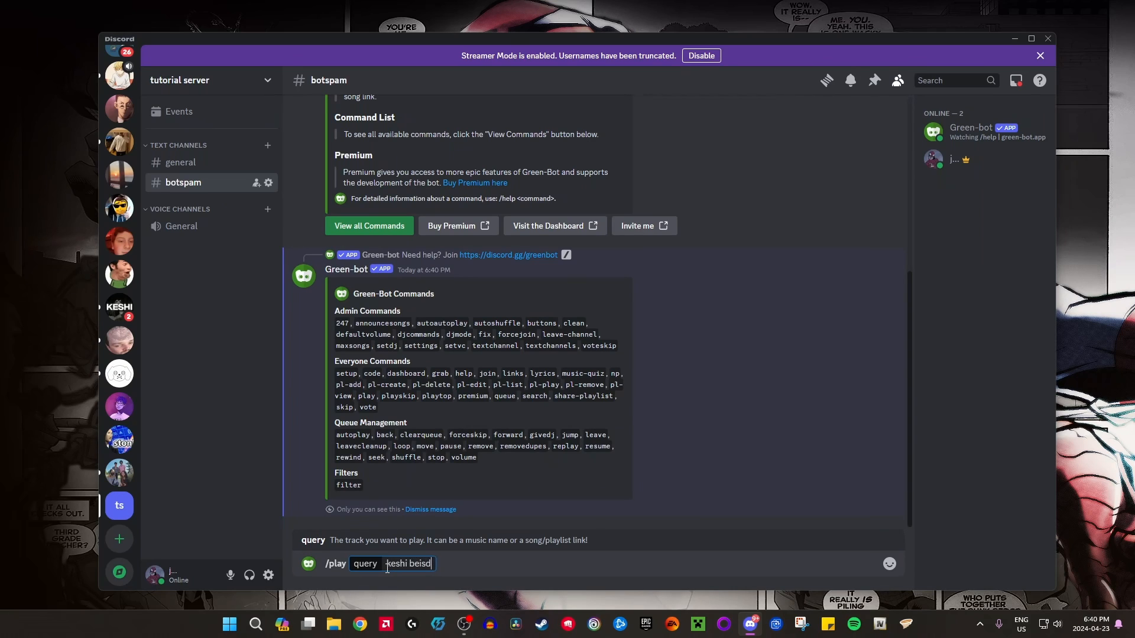
{"action": "type", "text": "e"}
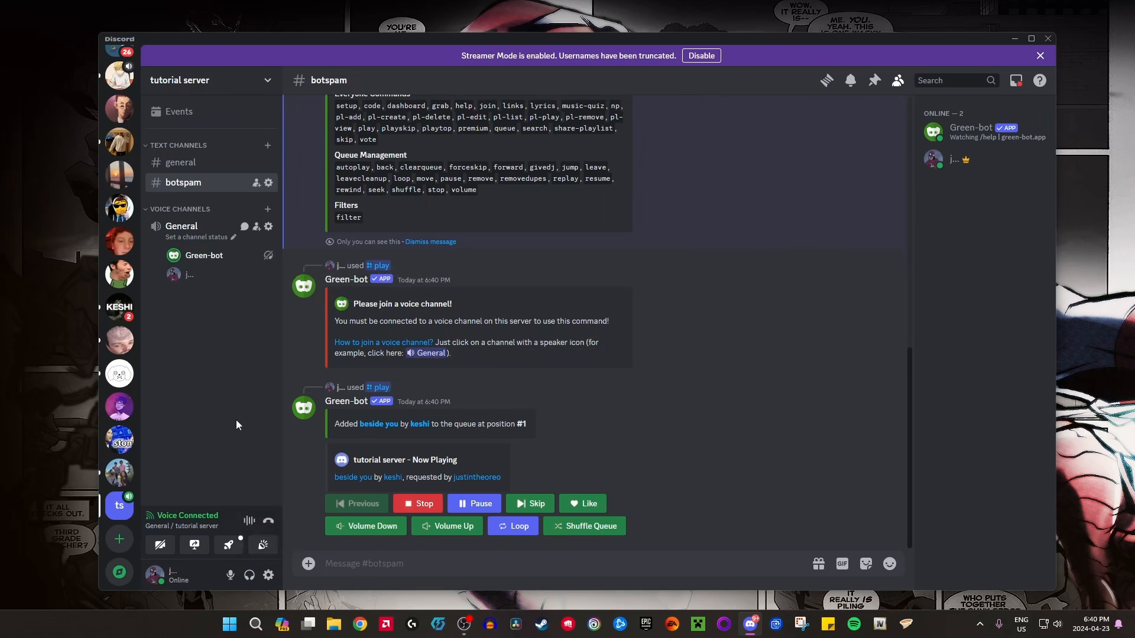
{"action": "left_click", "coordinate": [473, 503]}
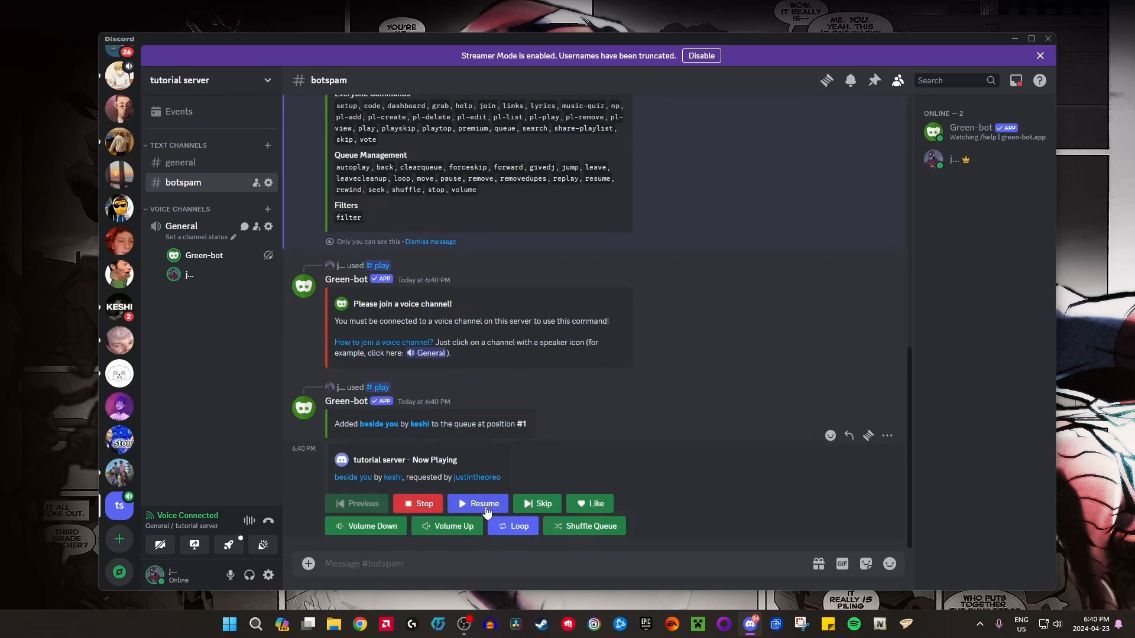
{"action": "left_click", "coordinate": [477, 504]}
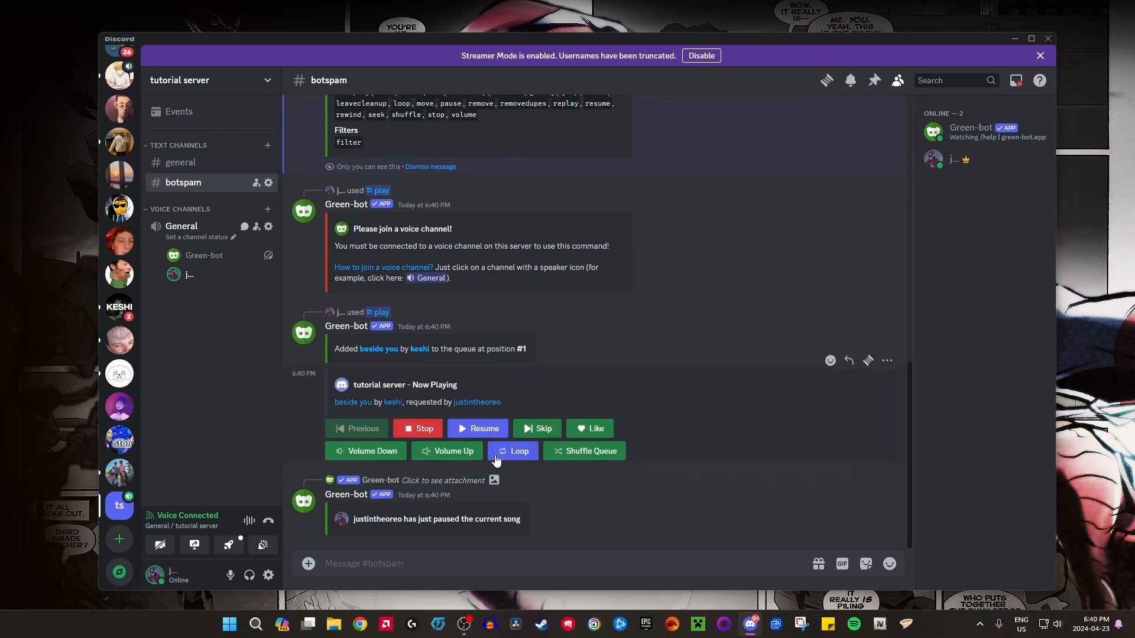
{"action": "mouse_move", "coordinate": [246, 261]}
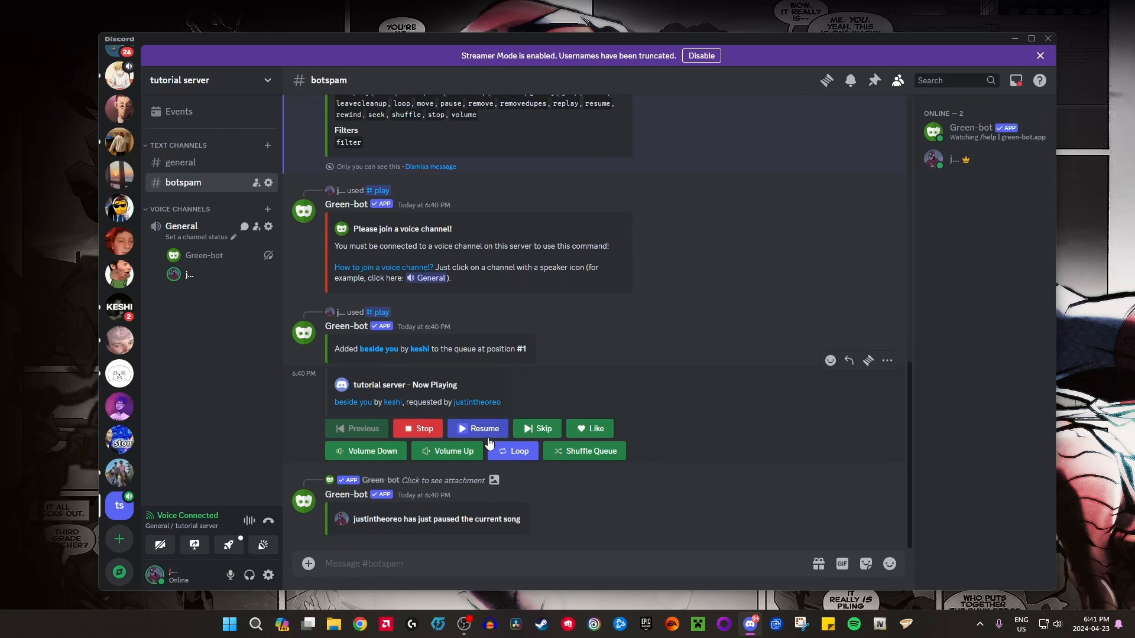
{"action": "mouse_move", "coordinate": [446, 470]}
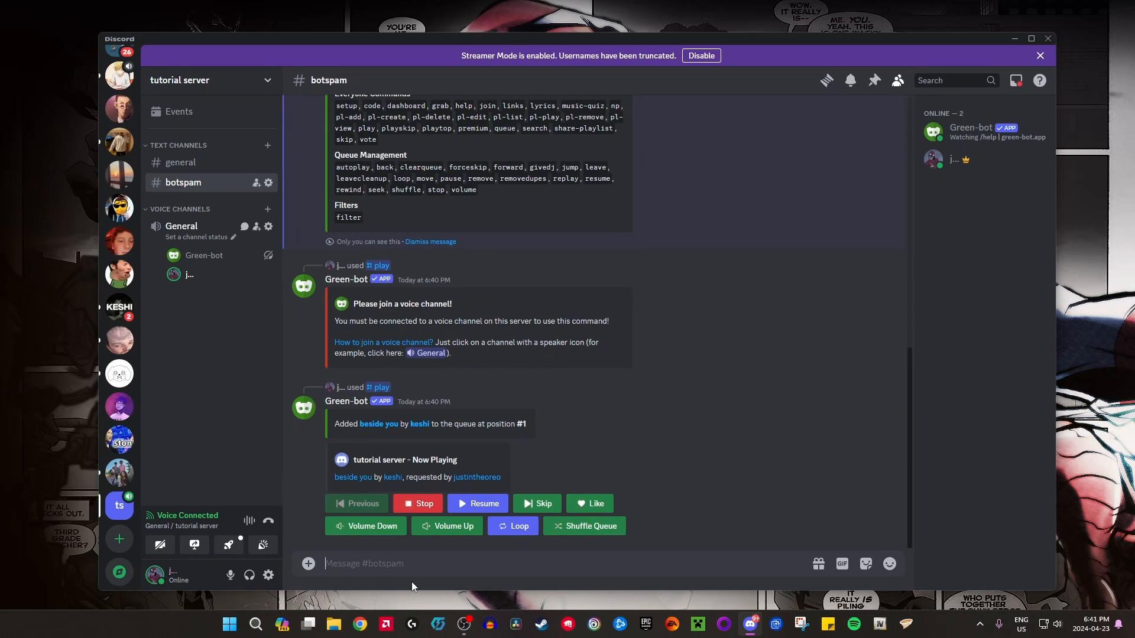
{"action": "mouse_move", "coordinate": [350, 437]}
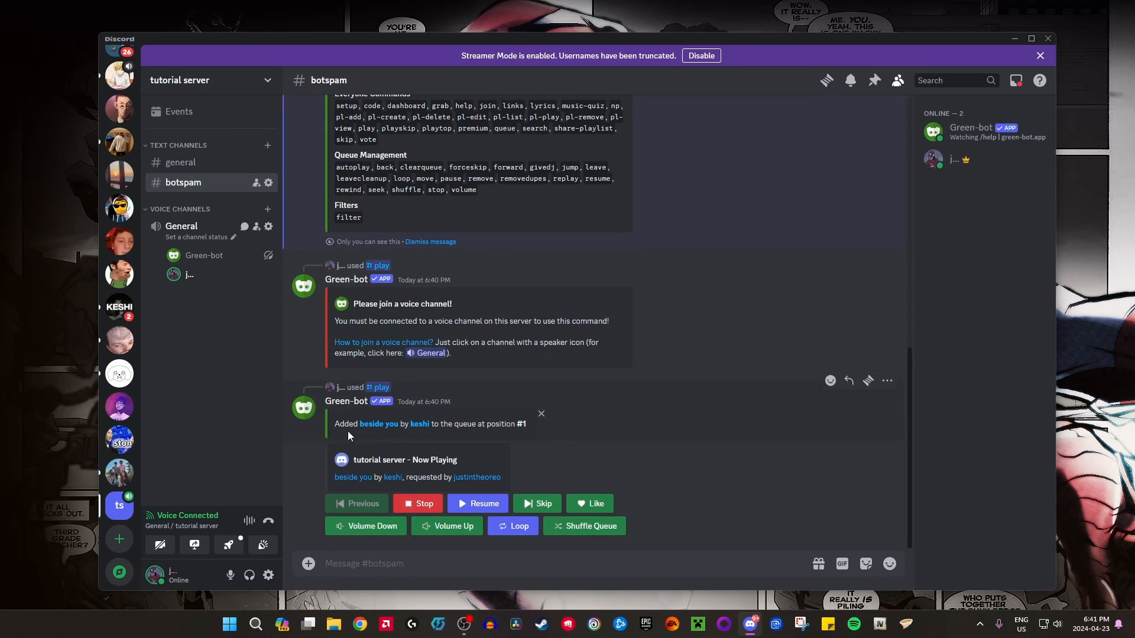
{"action": "mouse_move", "coordinate": [539, 420]}
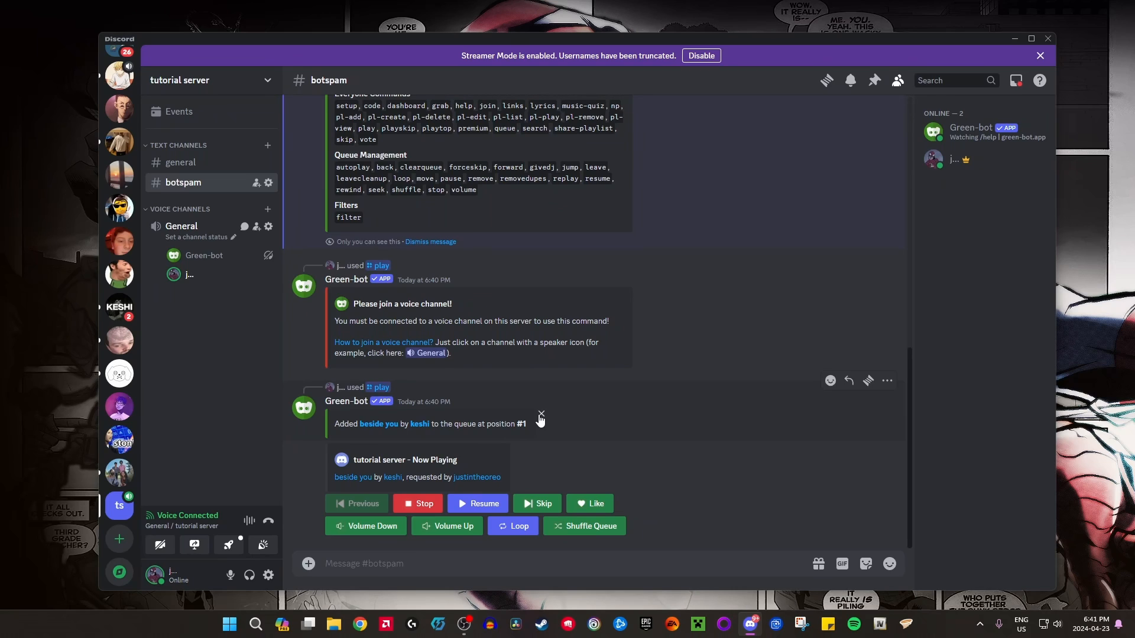
{"action": "mouse_move", "coordinate": [999, 155]}
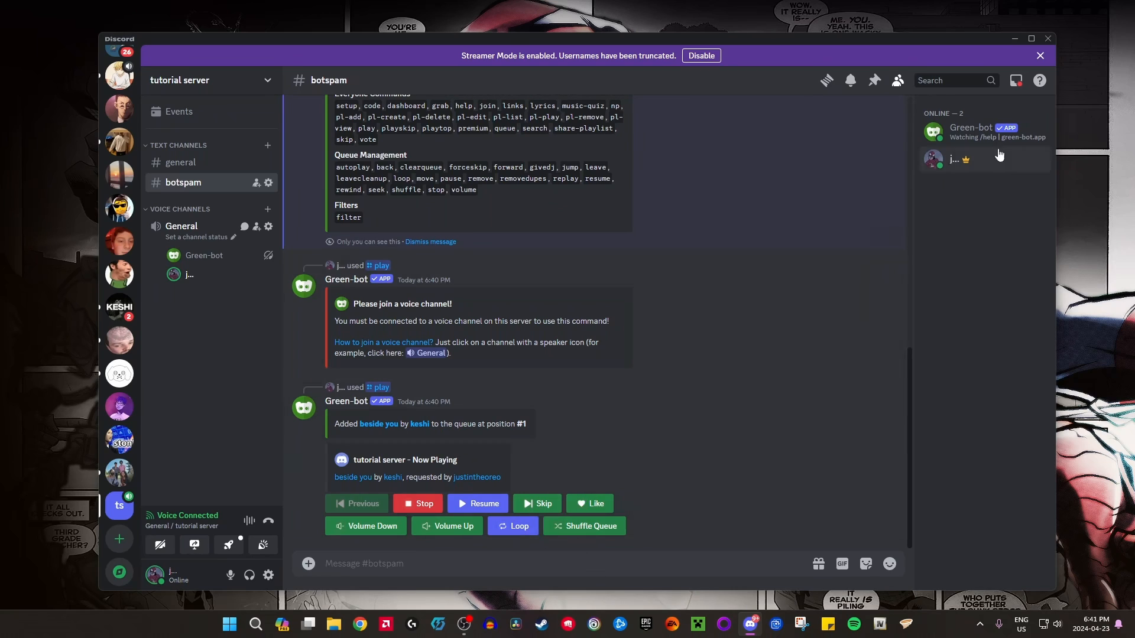
{"action": "mouse_move", "coordinate": [241, 206]}
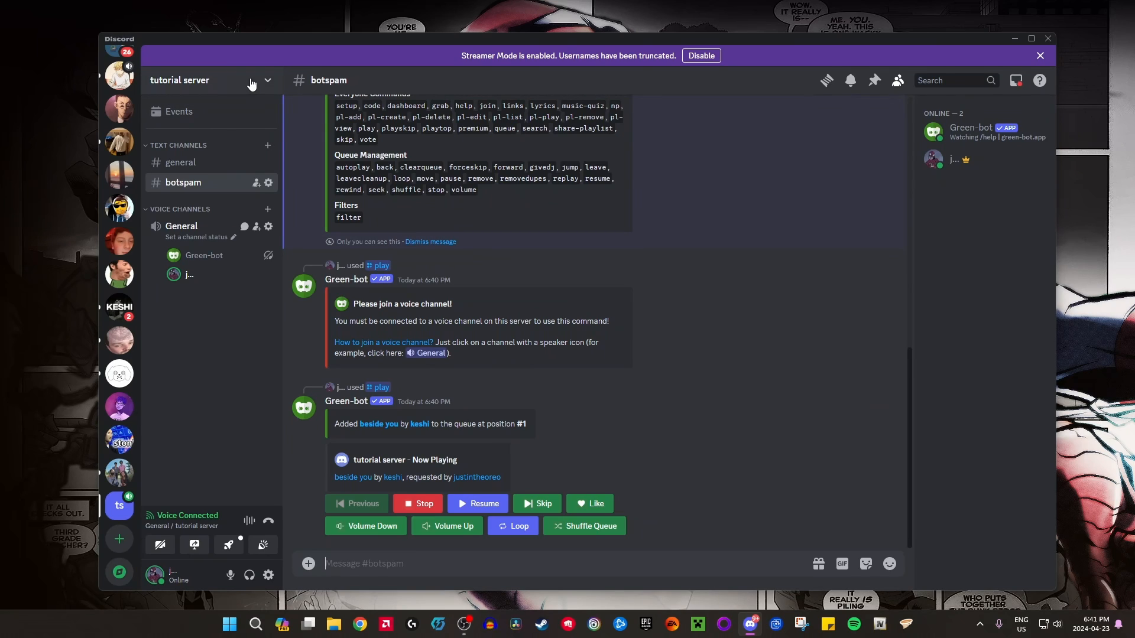
{"action": "mouse_move", "coordinate": [472, 448]}
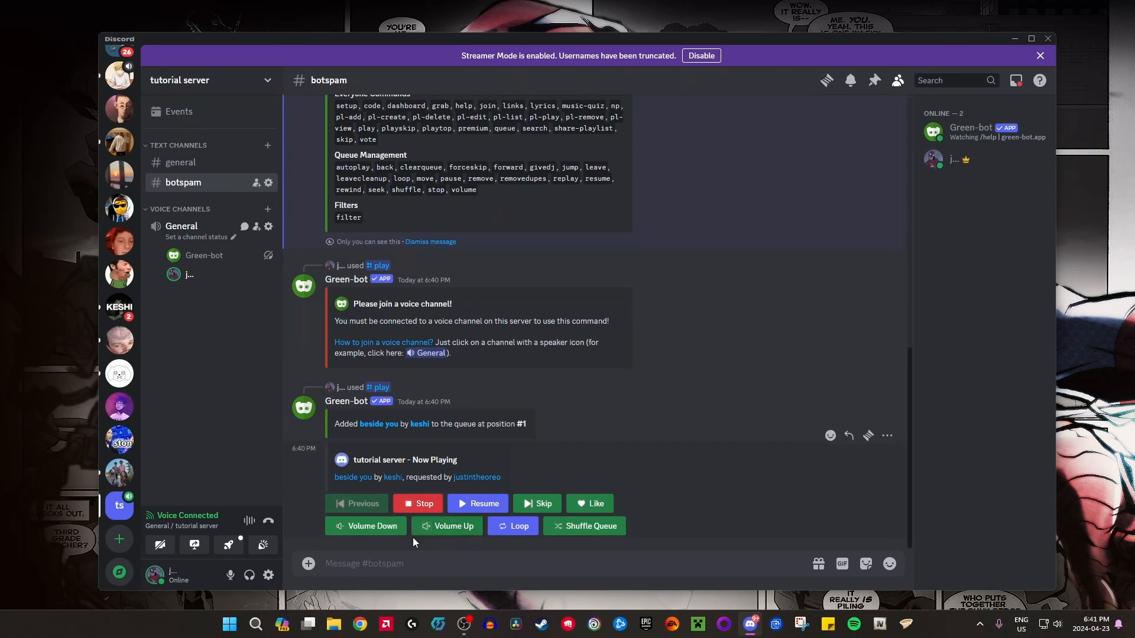
{"action": "mouse_move", "coordinate": [537, 504]}
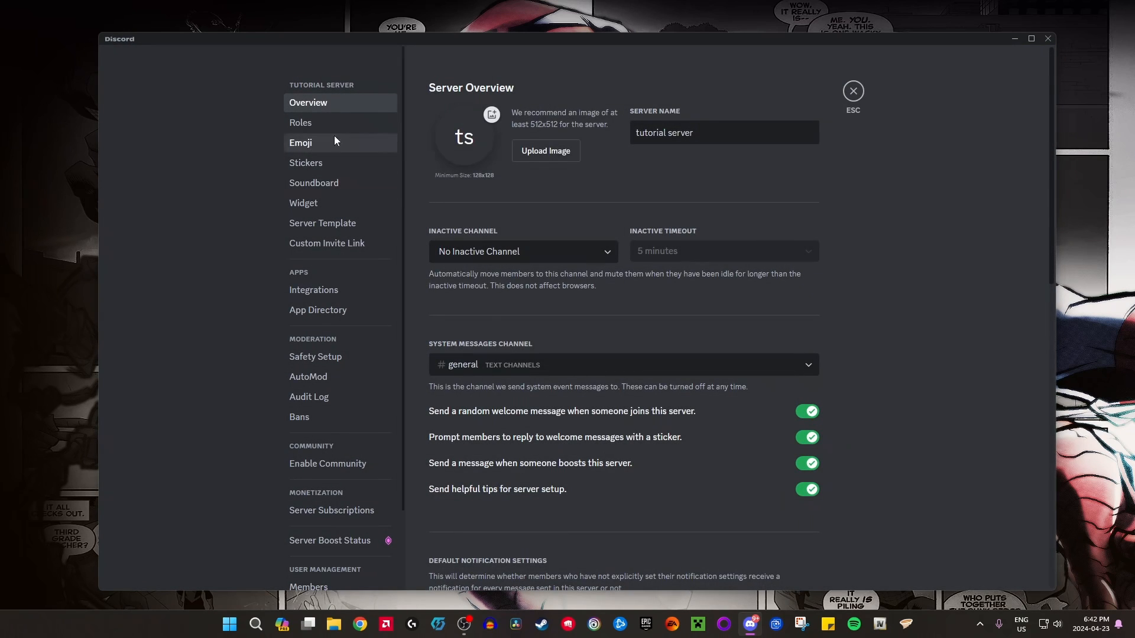
{"action": "left_click", "coordinate": [300, 122]}
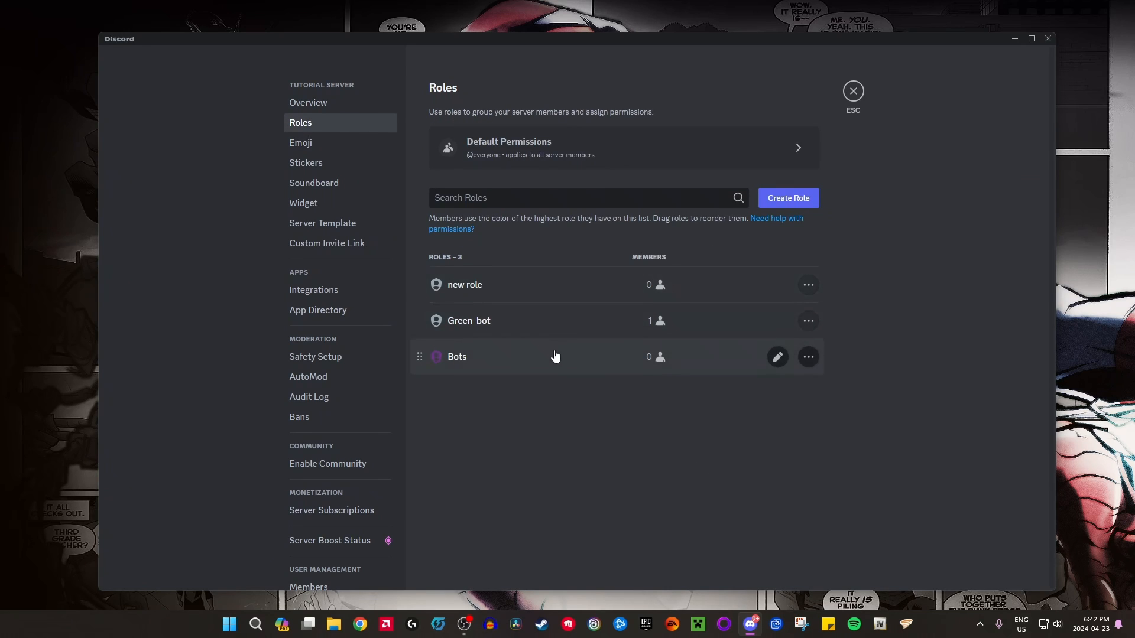
{"action": "mouse_move", "coordinate": [560, 161]}
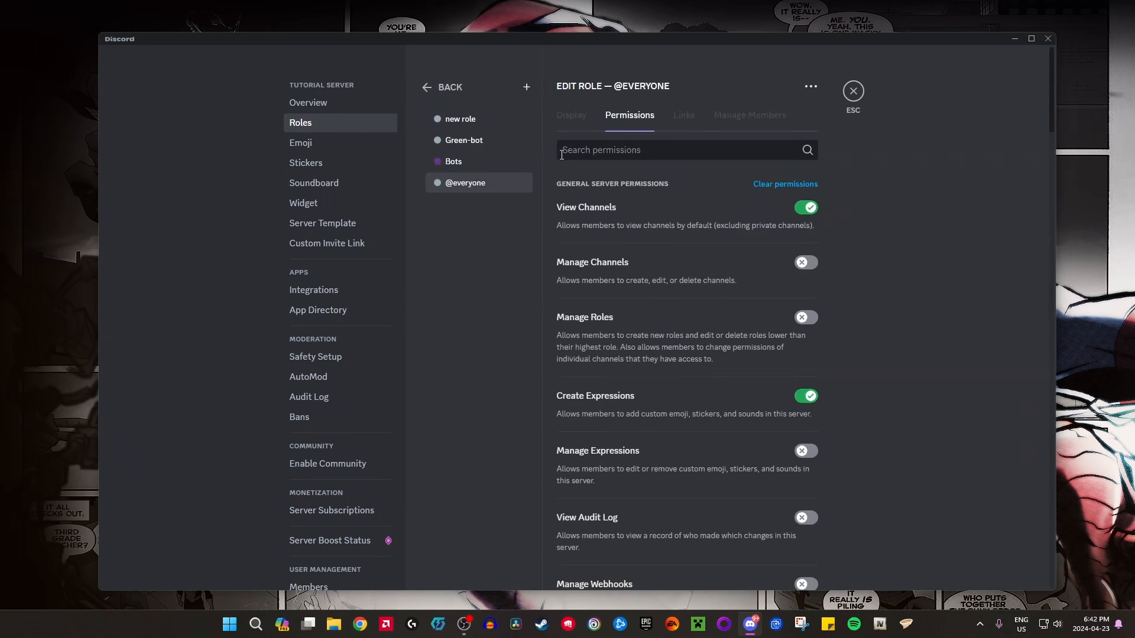
{"action": "scroll", "scroll_direction": "down", "scroll_amount": 3}
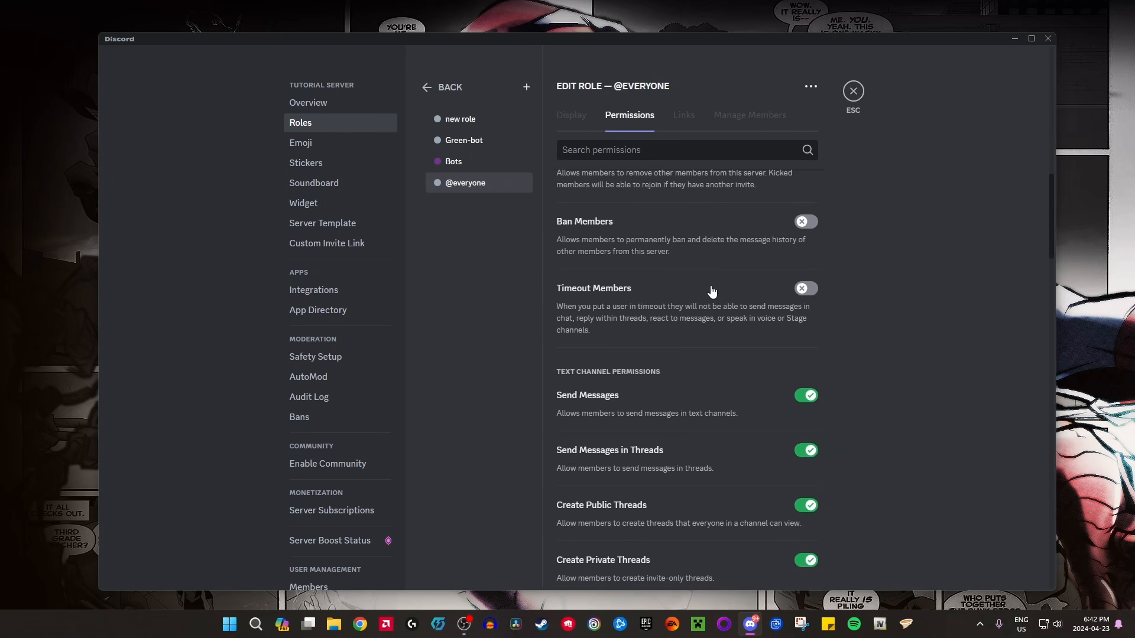
{"action": "scroll", "scroll_direction": "down", "scroll_amount": 3}
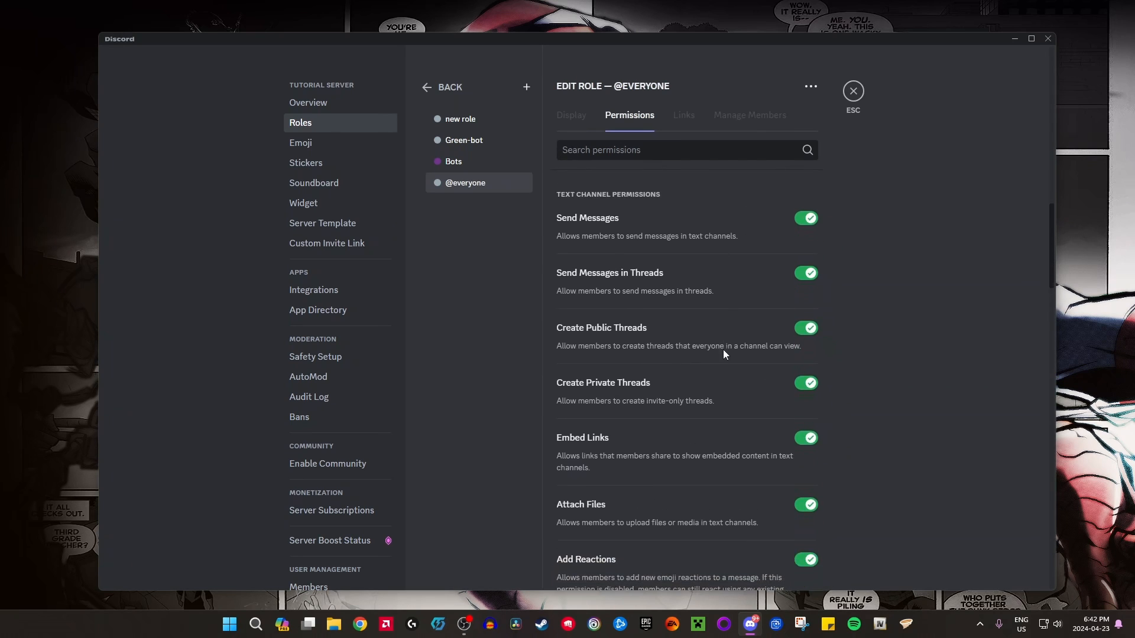
{"action": "scroll", "scroll_direction": "down", "scroll_amount": 3}
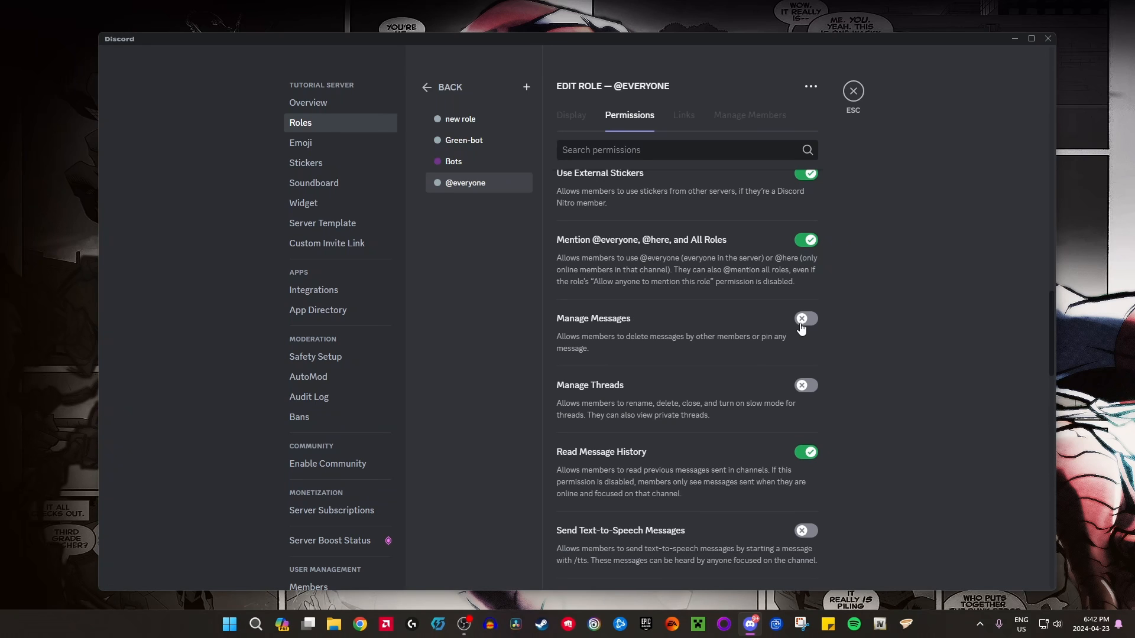
{"action": "mouse_move", "coordinate": [706, 339]}
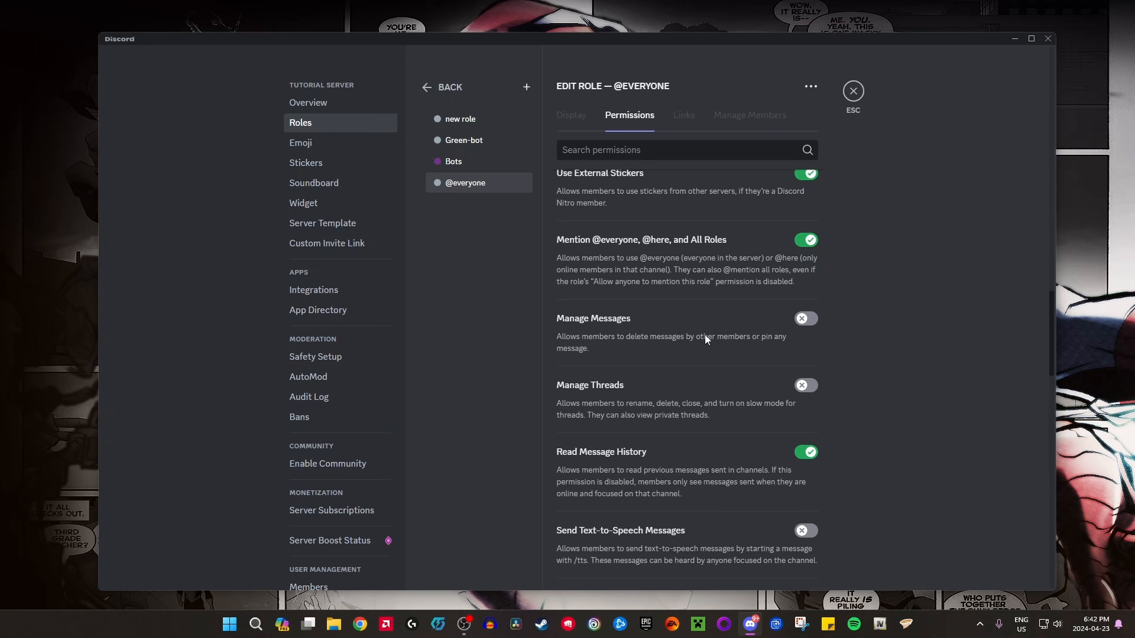
Create a new role and name it DJ.
{"action": "left_click", "coordinate": [526, 86]}
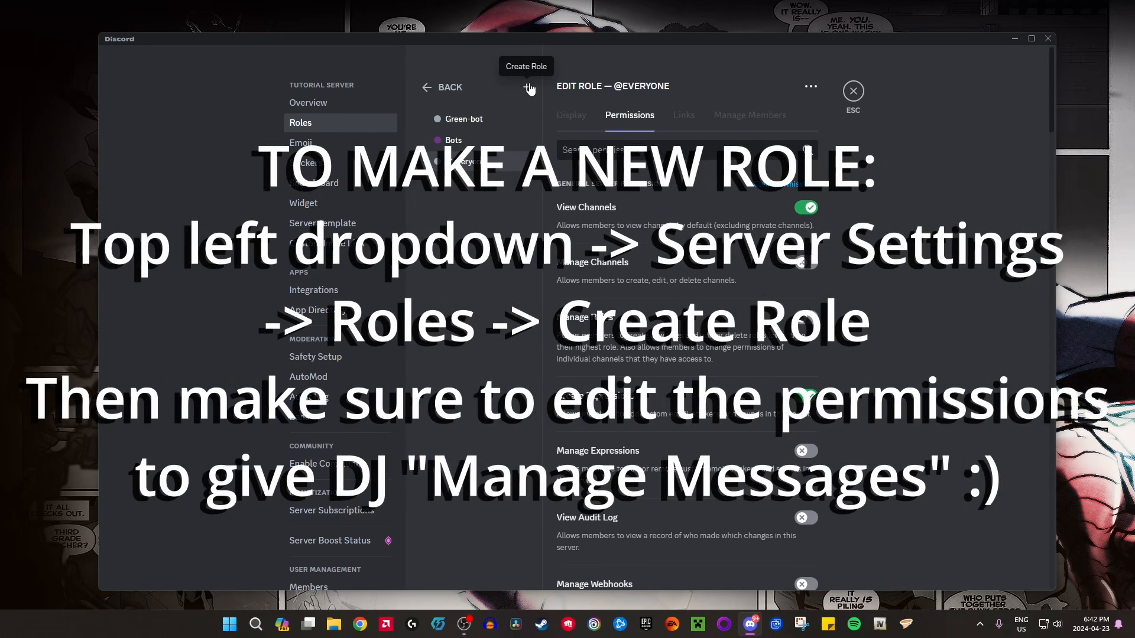
{"action": "left_click", "coordinate": [528, 86]}
{"action": "type", "text": "DJ"}
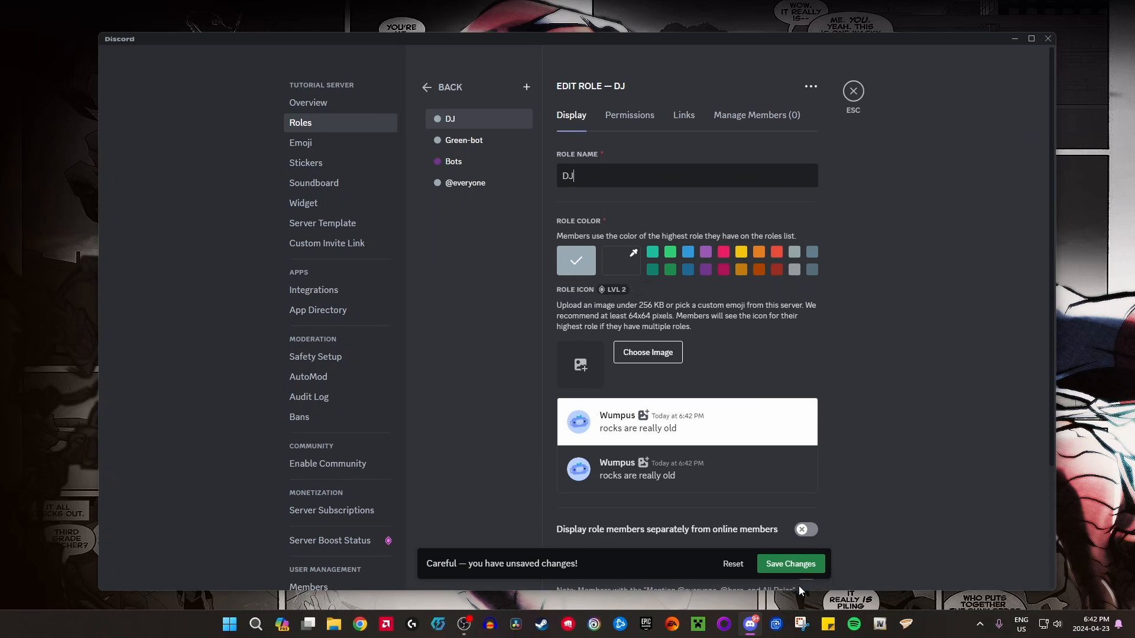
Enable Manage Messages for the DJ role, save it, and return to #botspam.
{"action": "left_click", "coordinate": [628, 115]}
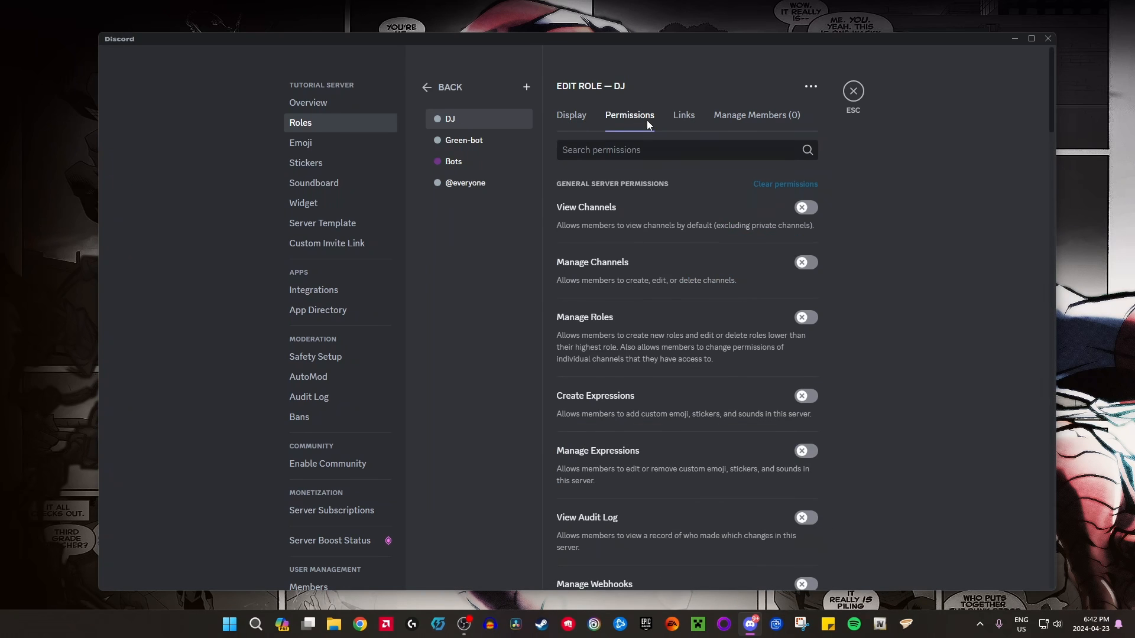
{"action": "scroll", "scroll_direction": "down", "scroll_amount": 3}
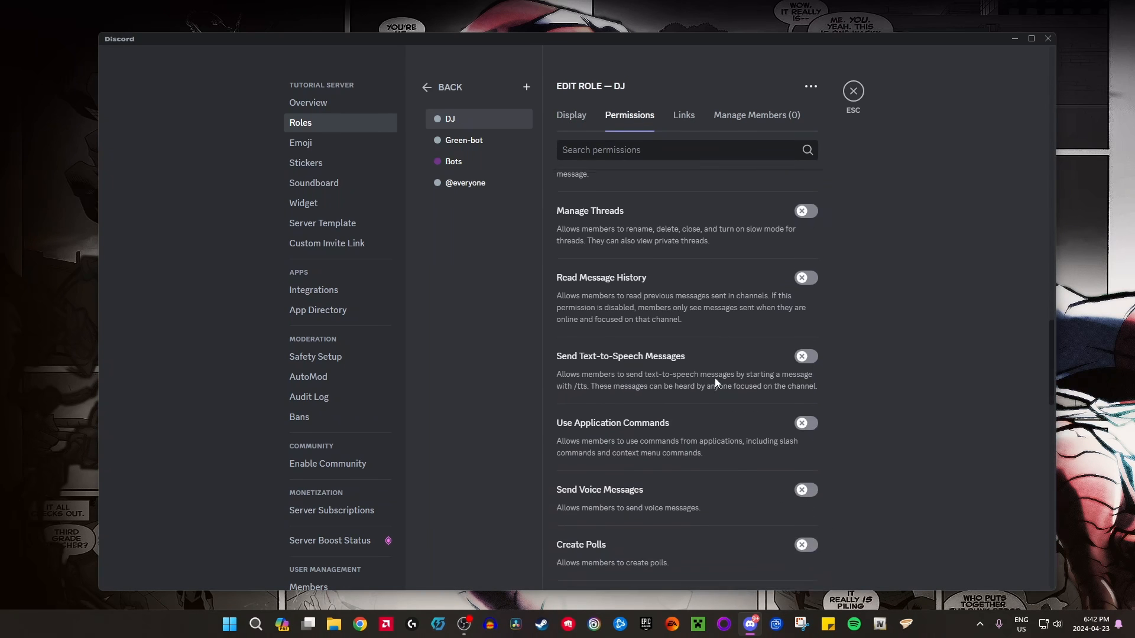
{"action": "scroll", "scroll_direction": "up", "scroll_amount": 3}
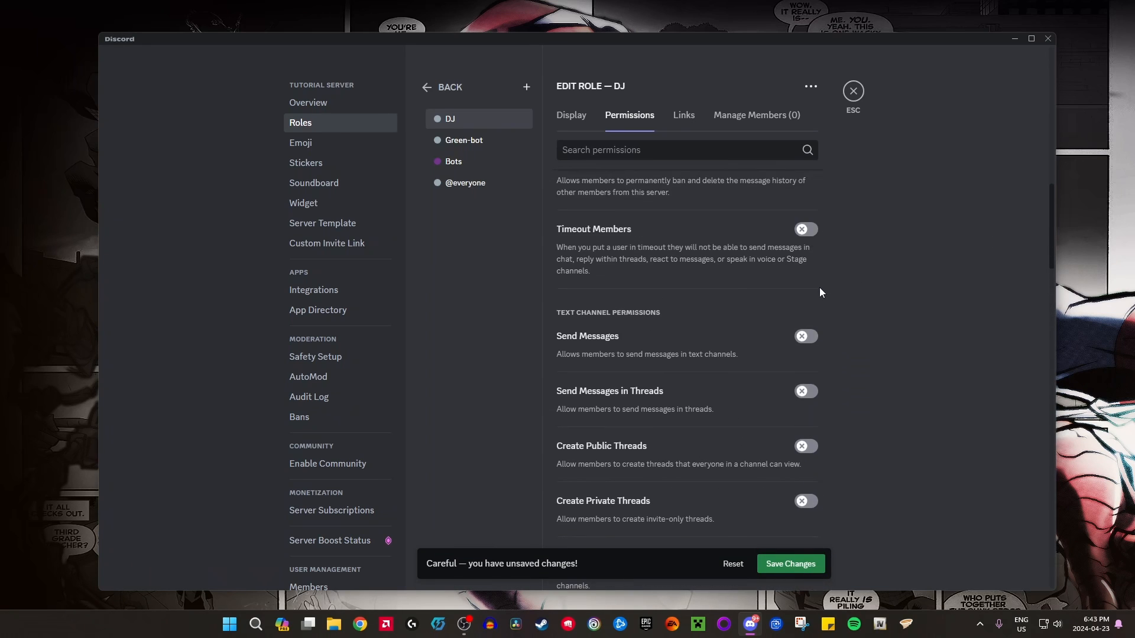
{"action": "scroll", "scroll_direction": "down", "scroll_amount": 3}
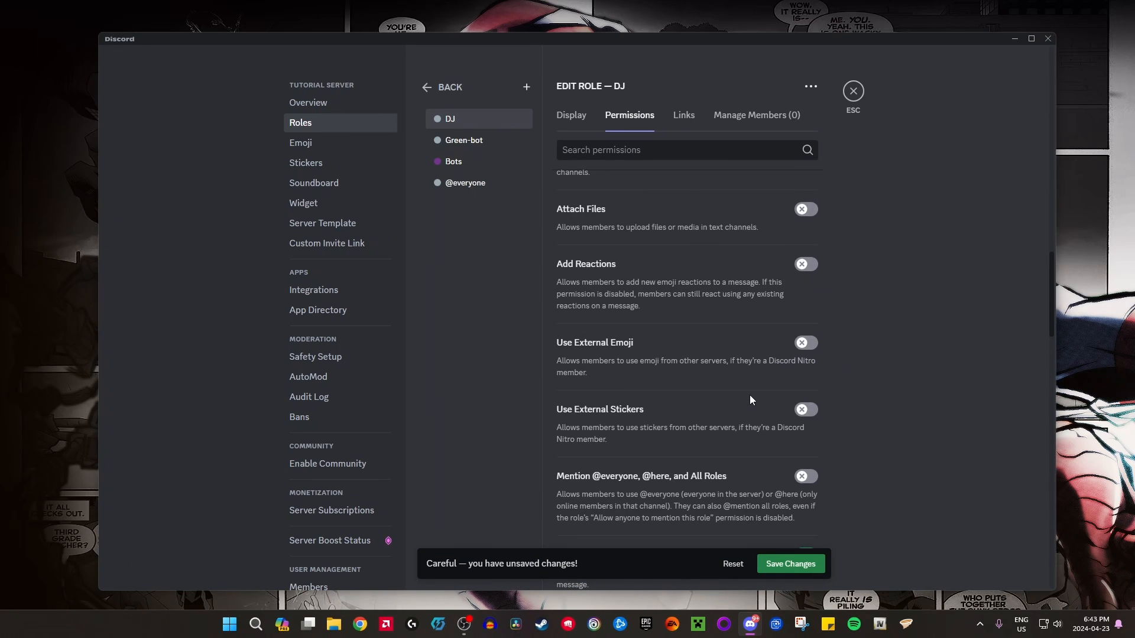
{"action": "scroll", "scroll_direction": "down", "scroll_amount": 3}
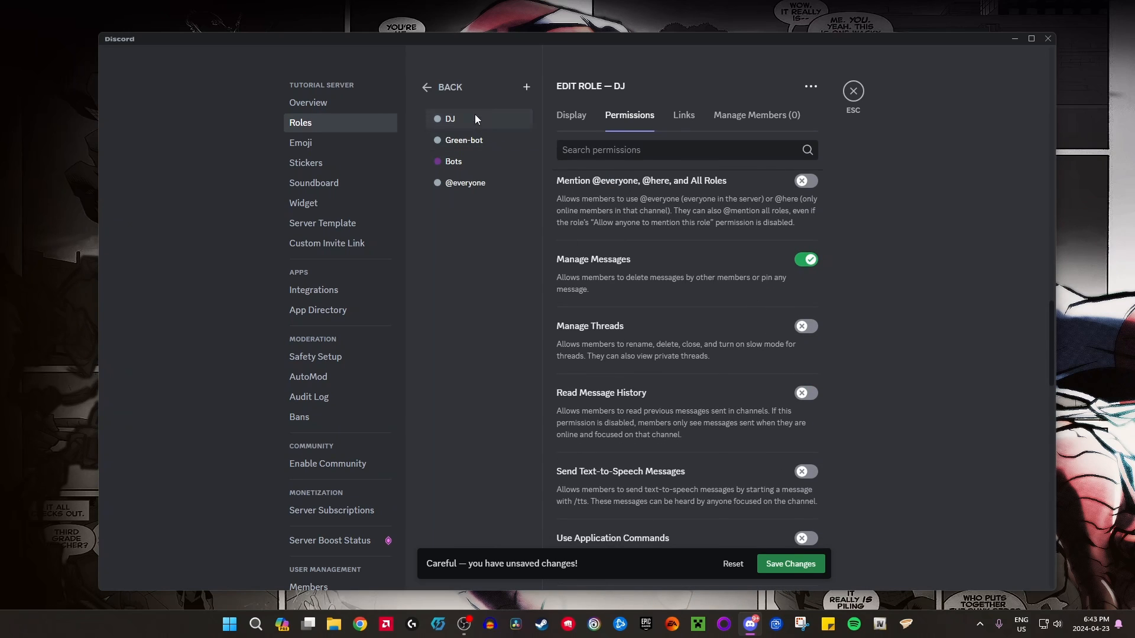
{"action": "mouse_move", "coordinate": [811, 552]}
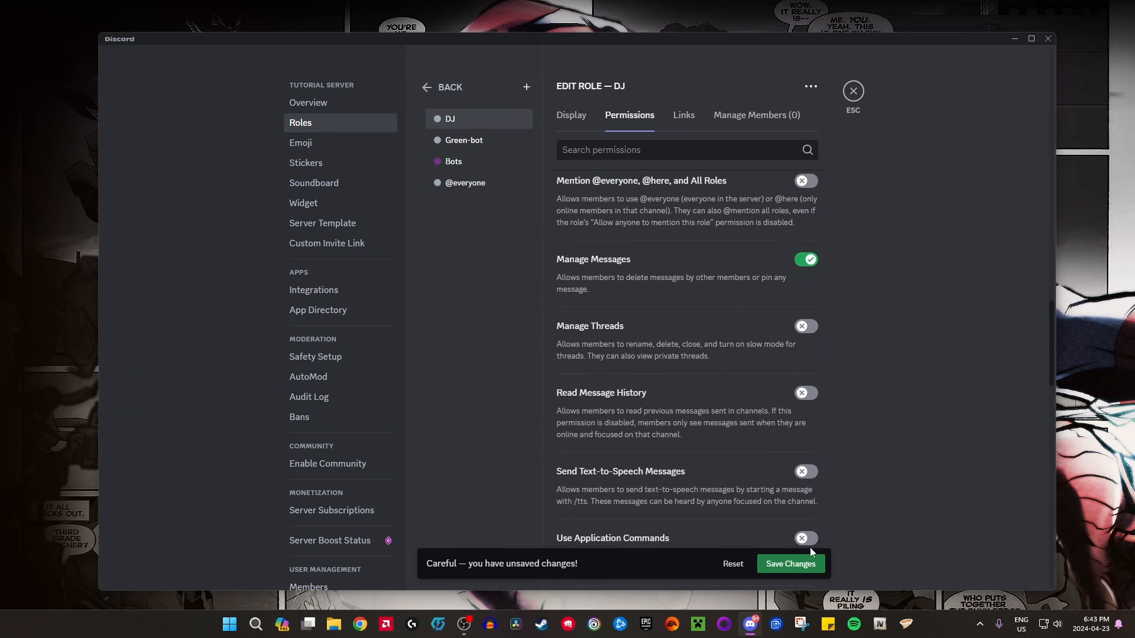
{"action": "left_click", "coordinate": [791, 564]}
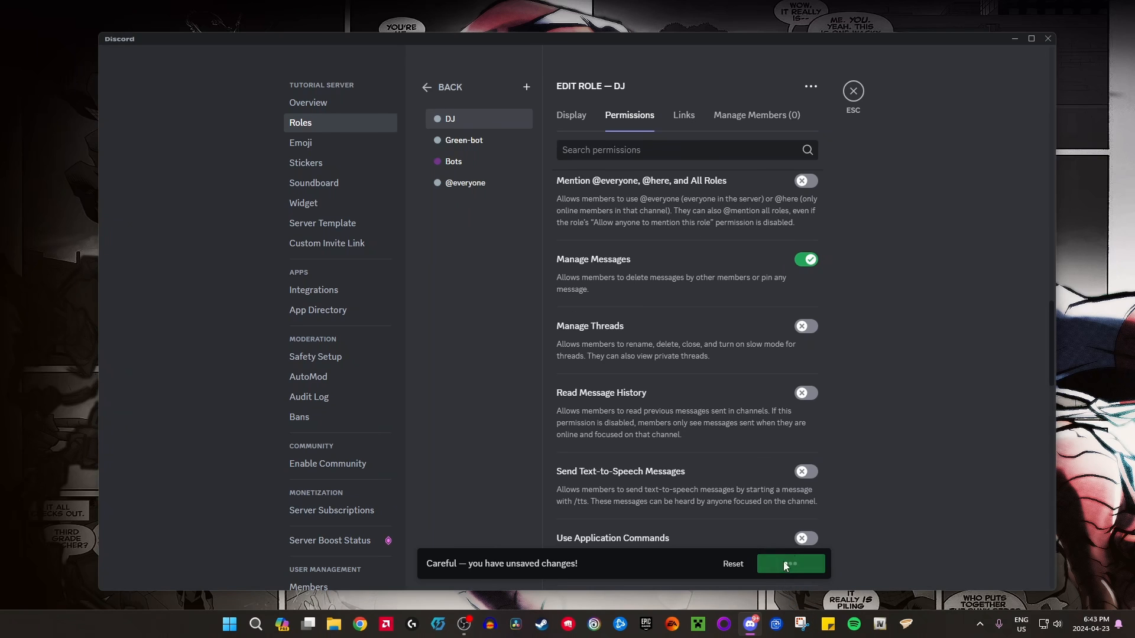
{"action": "left_click", "coordinate": [788, 564]}
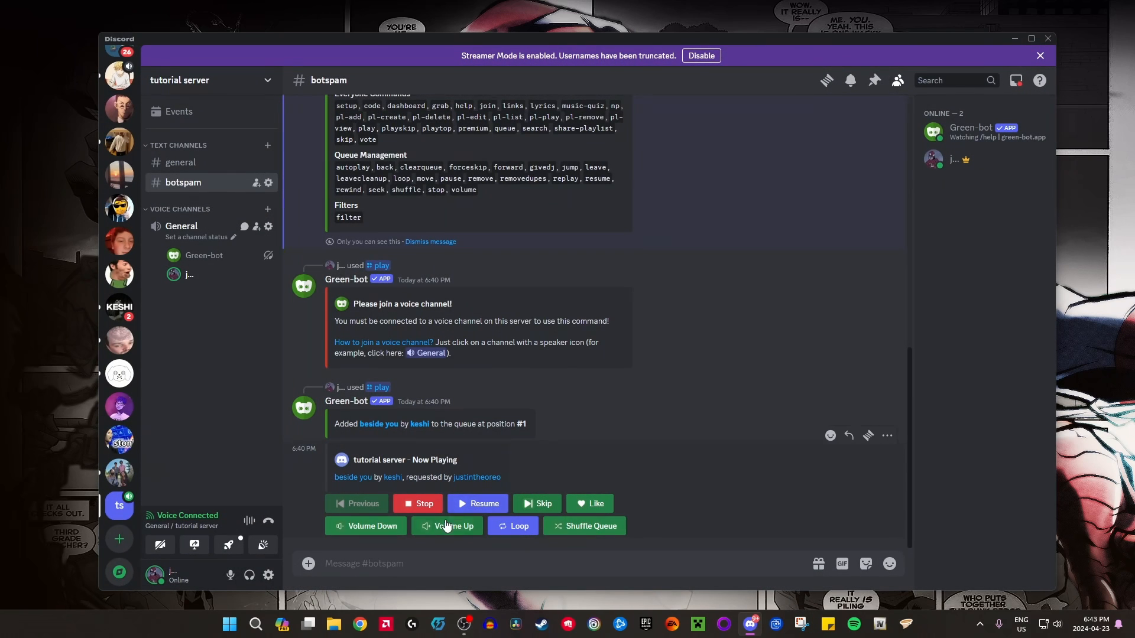
{"action": "mouse_move", "coordinate": [576, 470]}
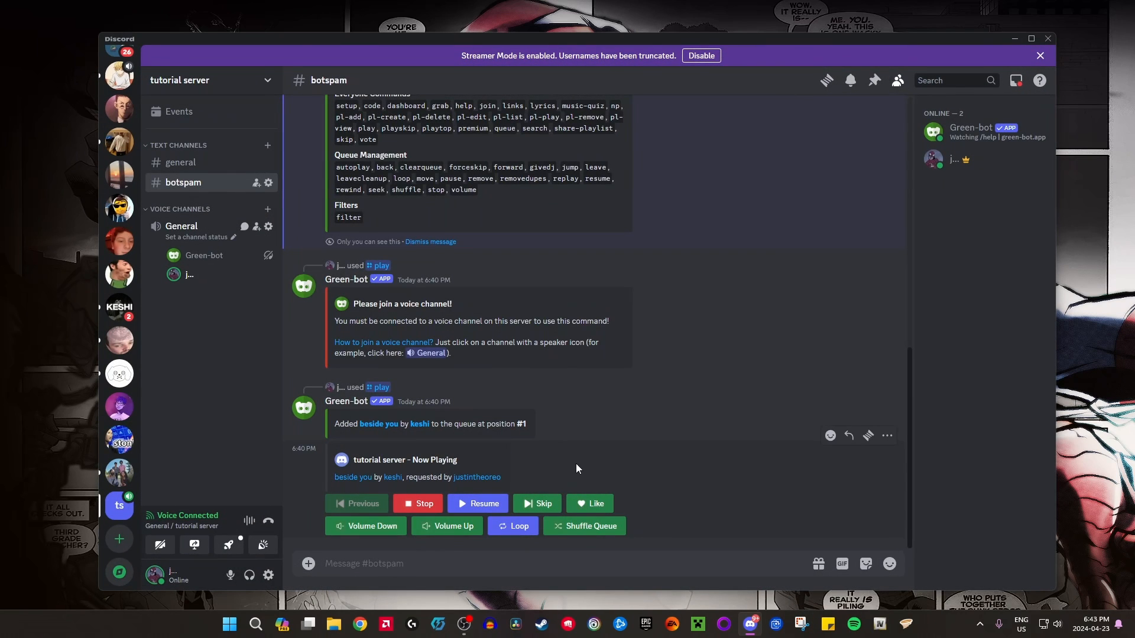
{"action": "mouse_move", "coordinate": [575, 467]}
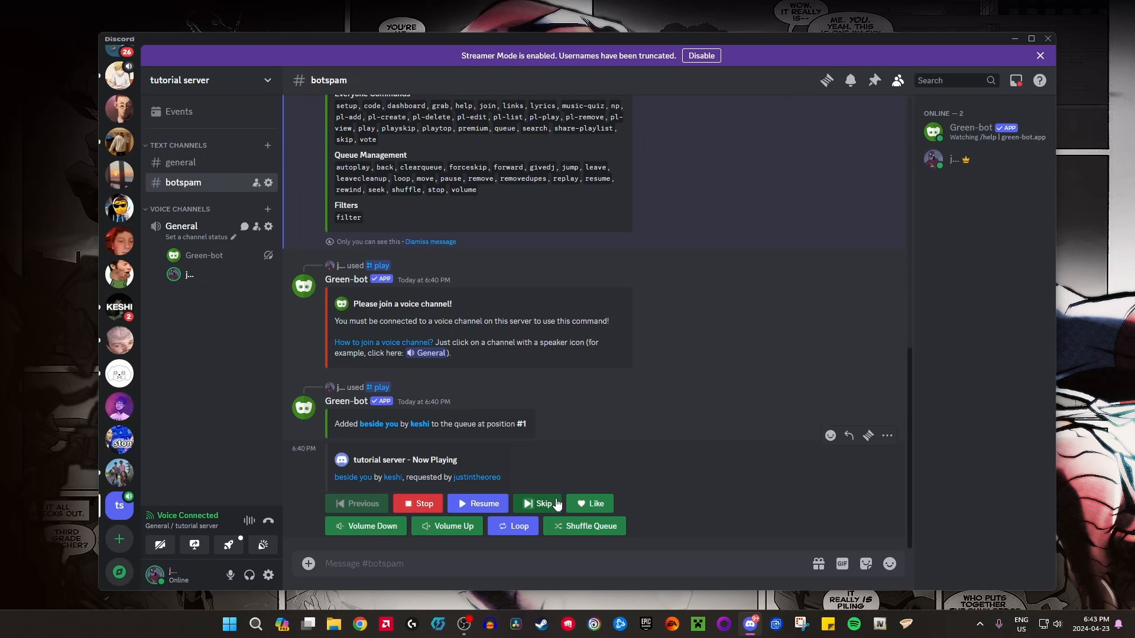
{"action": "mouse_move", "coordinate": [512, 525]}
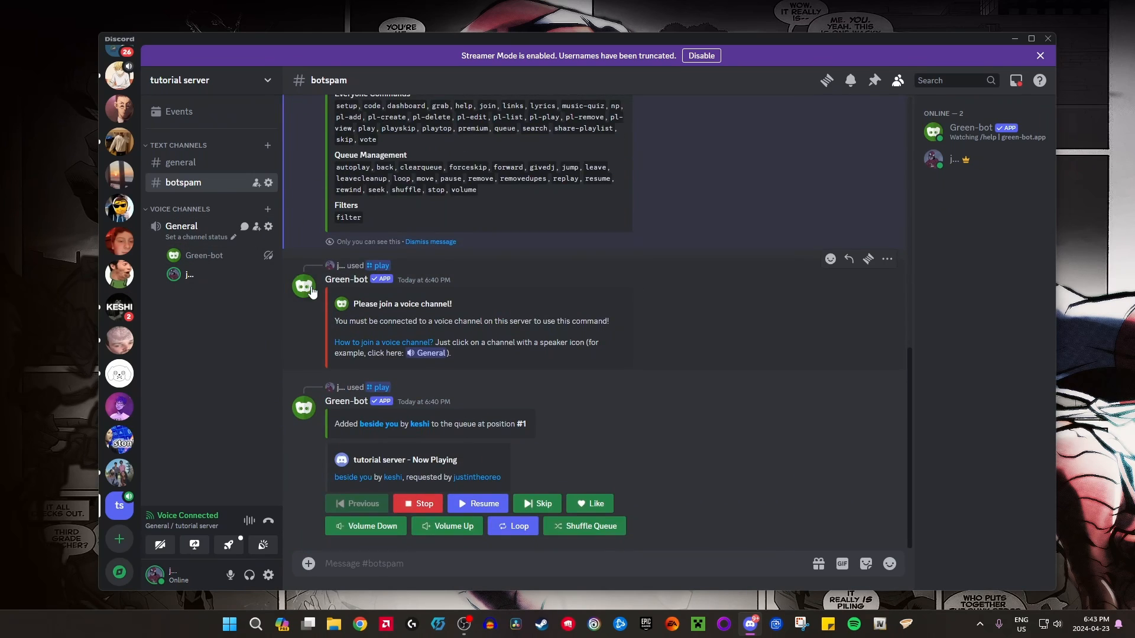
{"action": "scroll", "scroll_direction": "up", "scroll_amount": 3}
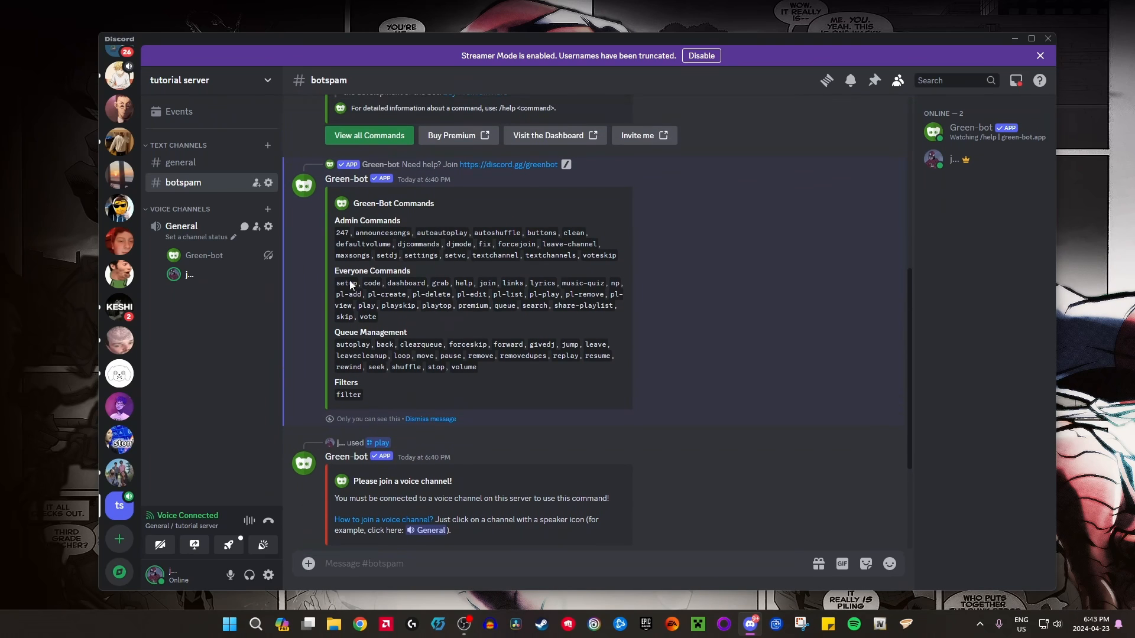
{"action": "mouse_move", "coordinate": [611, 348]}
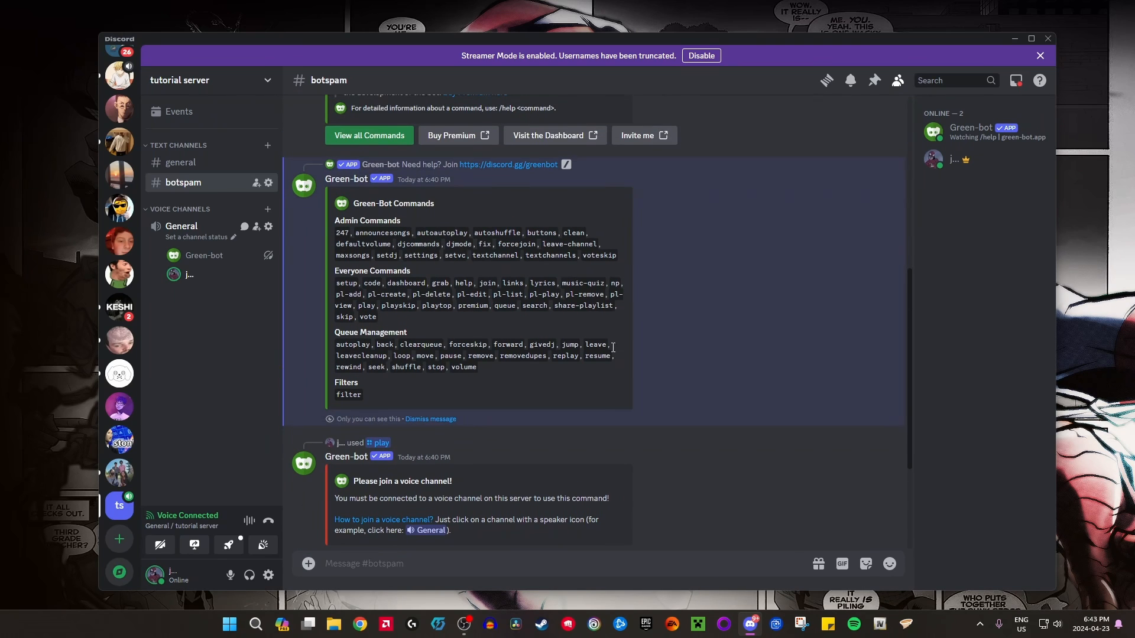